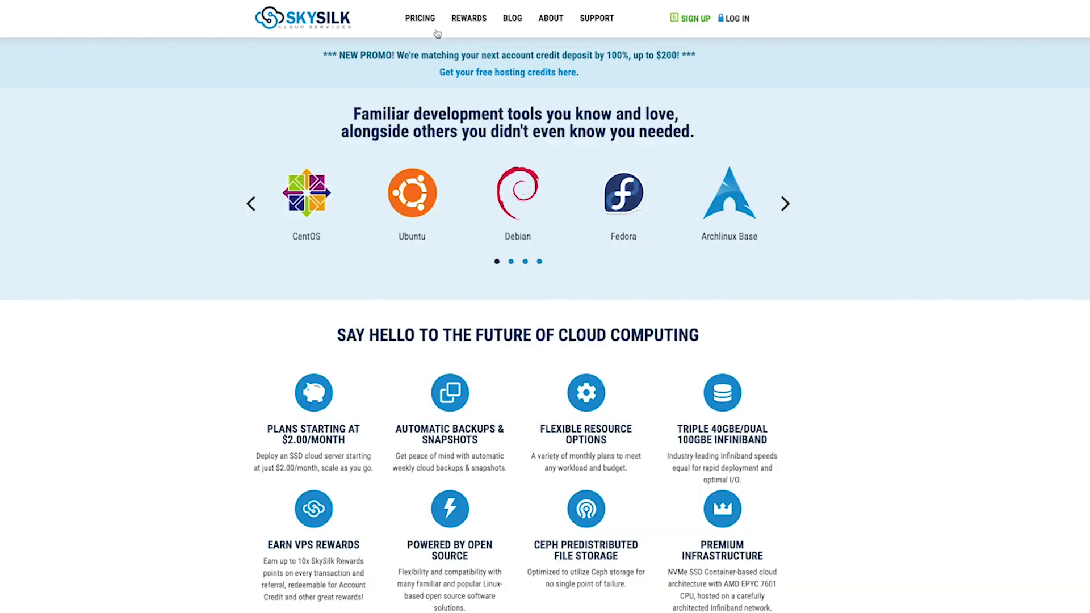
Step: Choose the Standard VPS plan from SkySilk pricing to reach its OS selection
{"action": "left_click", "coordinate": [420, 18]}
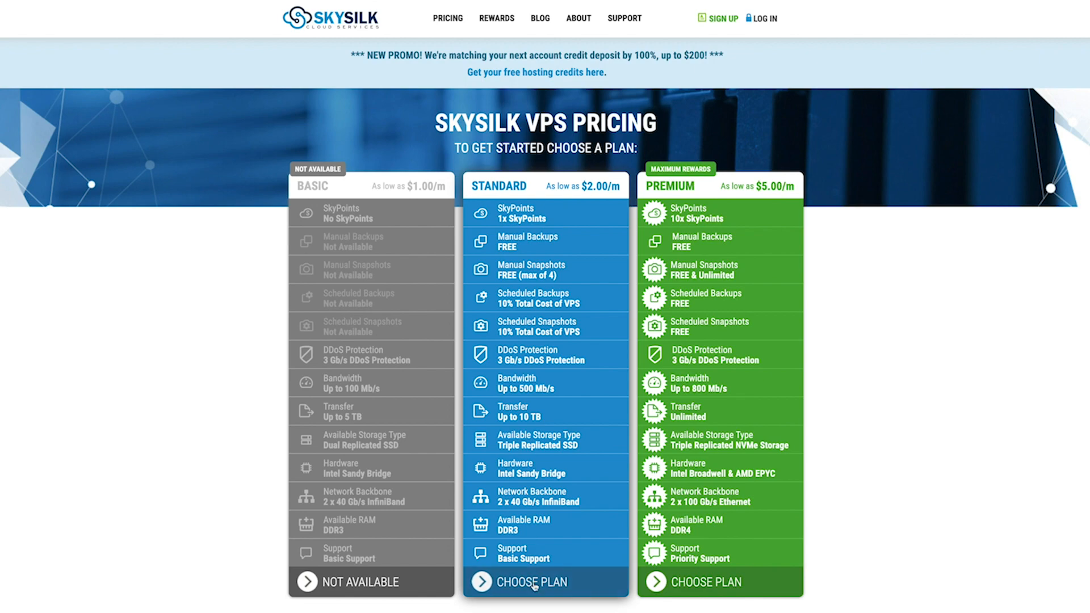
{"action": "left_click", "coordinate": [545, 581]}
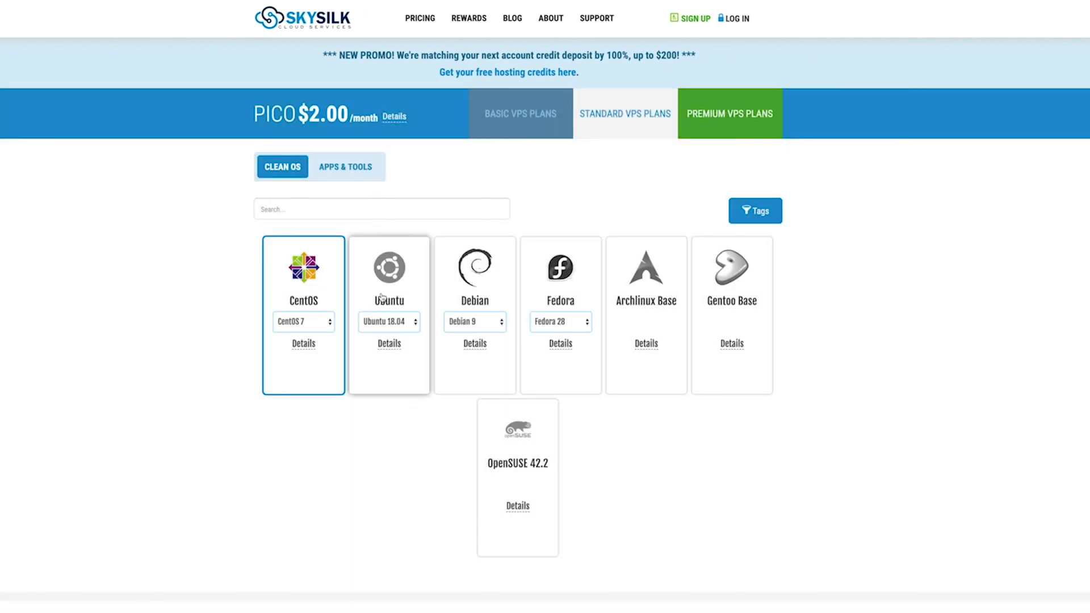
{"action": "scroll", "scroll_direction": "down", "scroll_amount": 3}
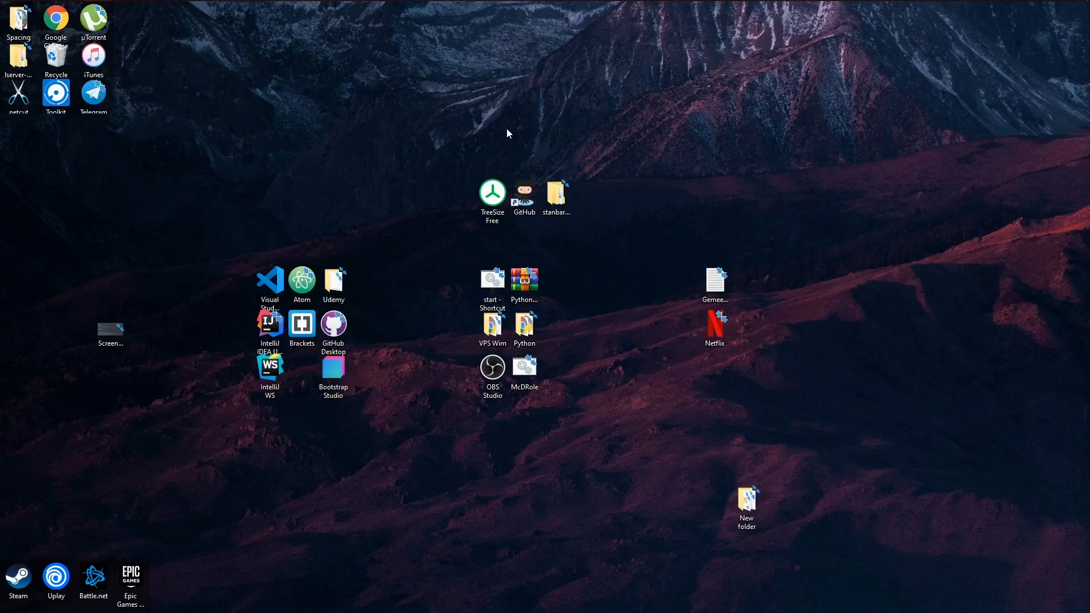
{"action": "mouse_move", "coordinate": [396, 92]}
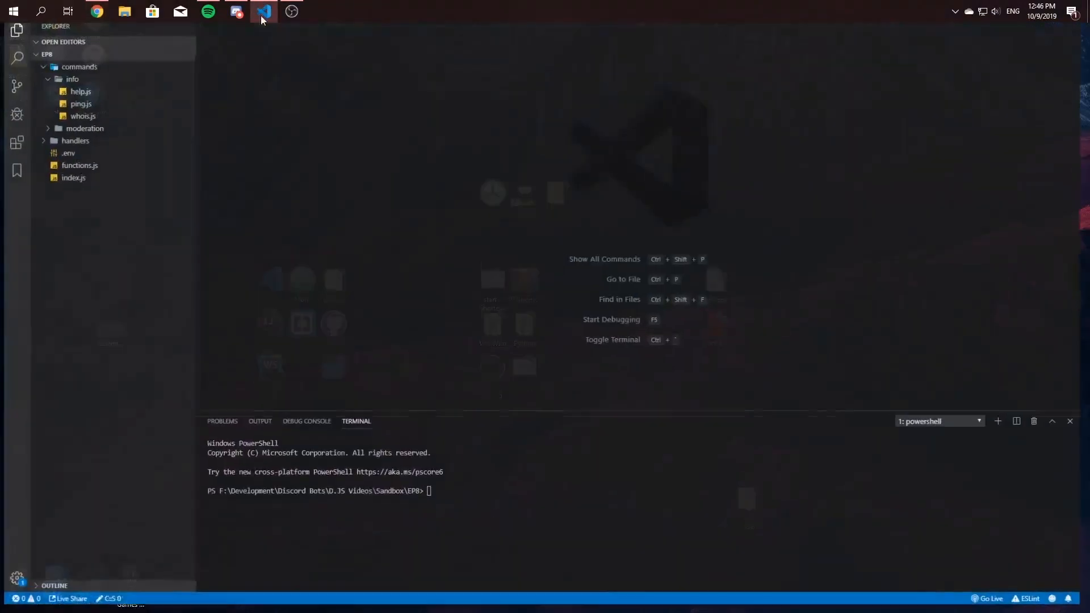
Step: Create a new file inside the fun commands folder of the EP8 project
{"action": "left_click", "coordinate": [263, 12]}
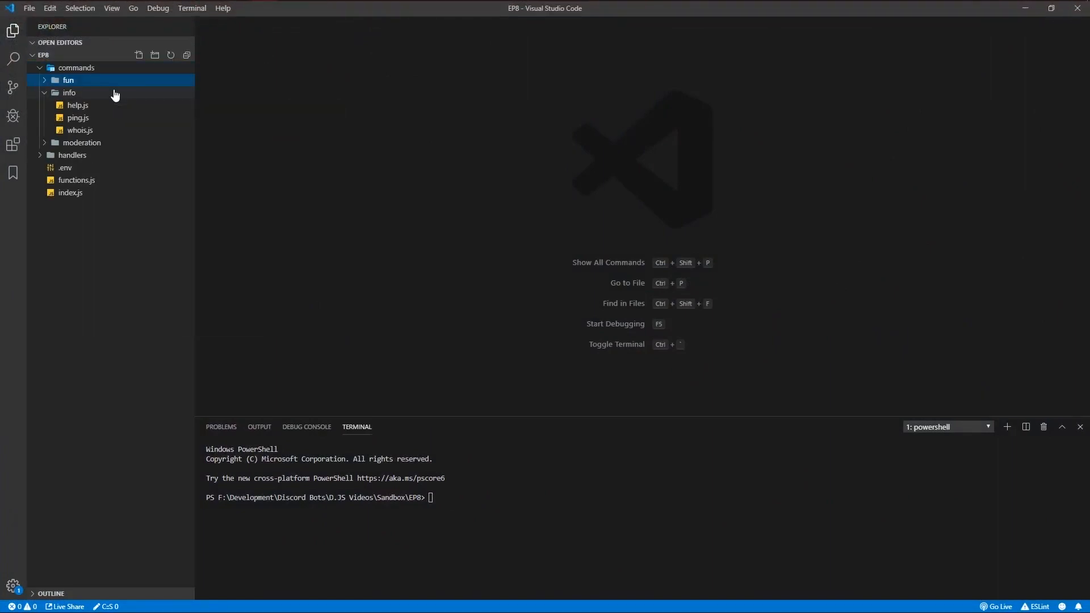
{"action": "right_click", "coordinate": [68, 79]}
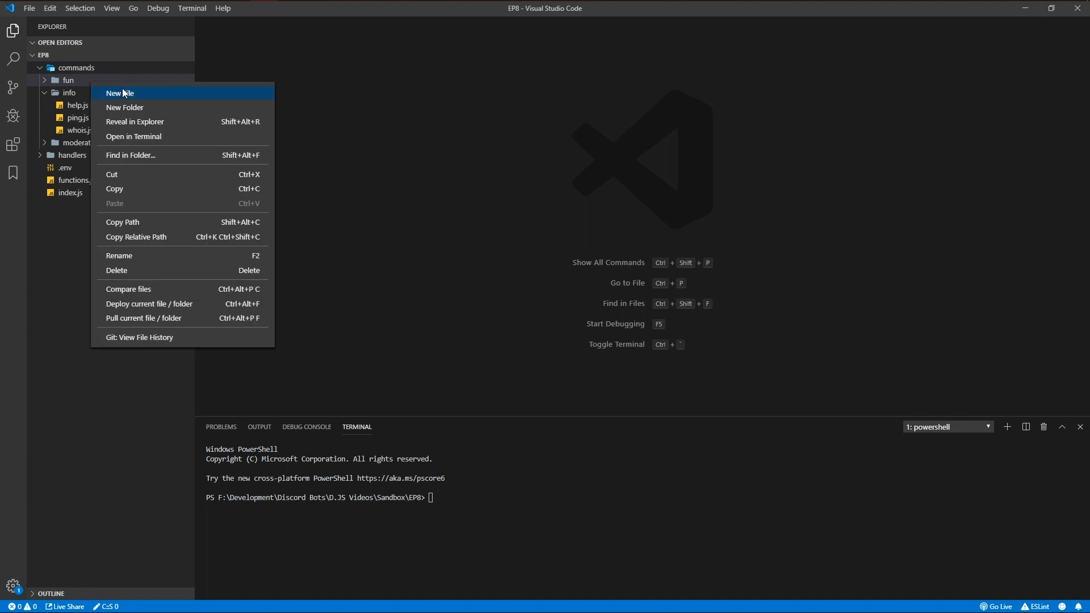
{"action": "left_click", "coordinate": [119, 92]}
{"action": "type", "text": "rps.js"}
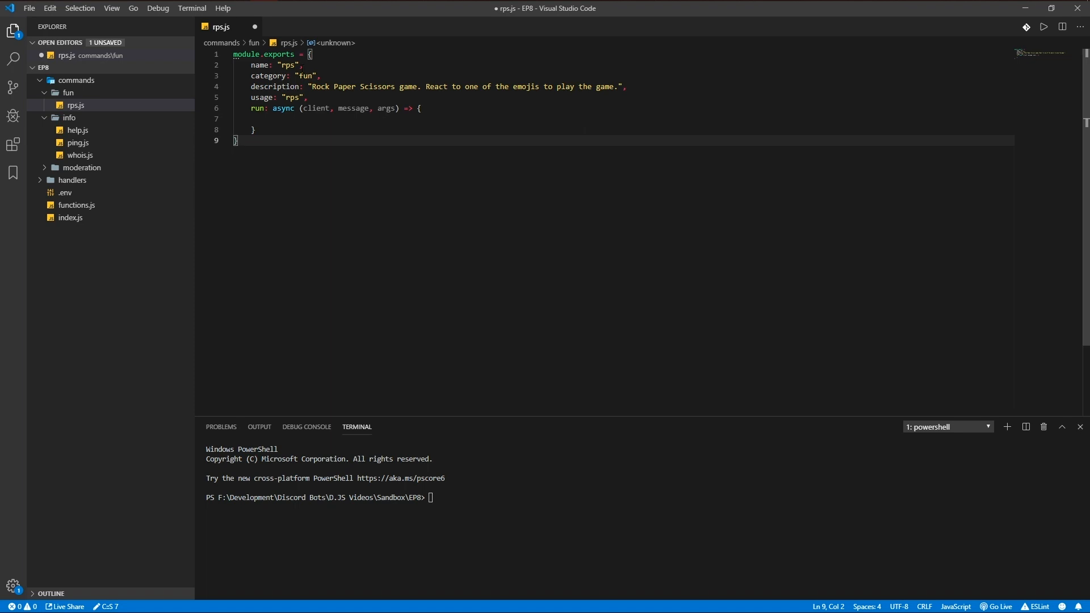
Step: Require RichEmbed from discord.js and promptMessage from ../../functions, then start the chooseArr choices
{"action": "left_click", "coordinate": [268, 118]}
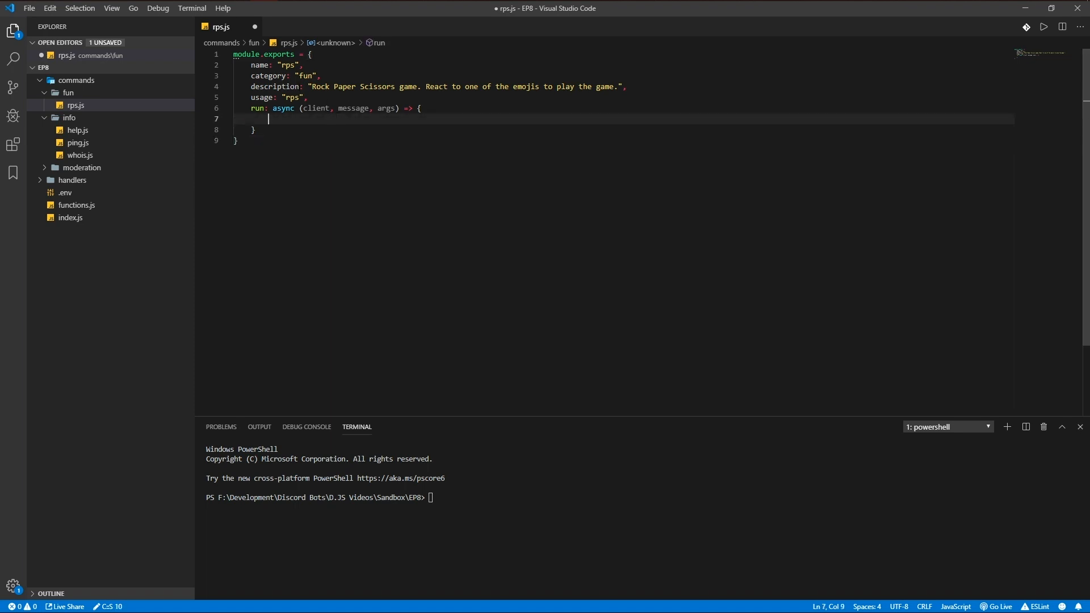
{"action": "left_click", "coordinate": [265, 55]}
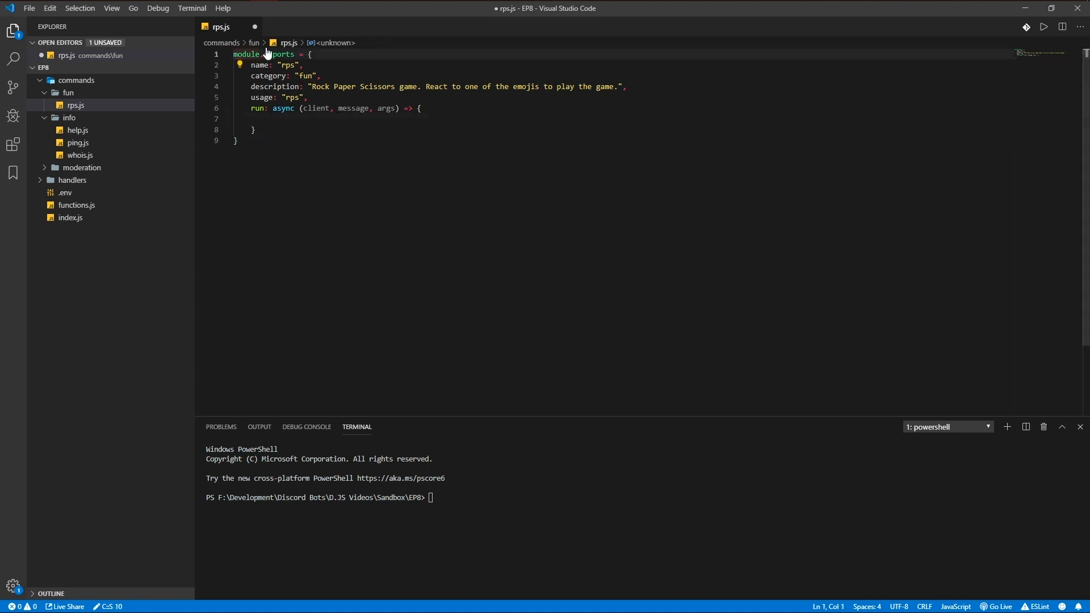
{"action": "type", "text": "const { RichEmbed } = require(\"ds"}
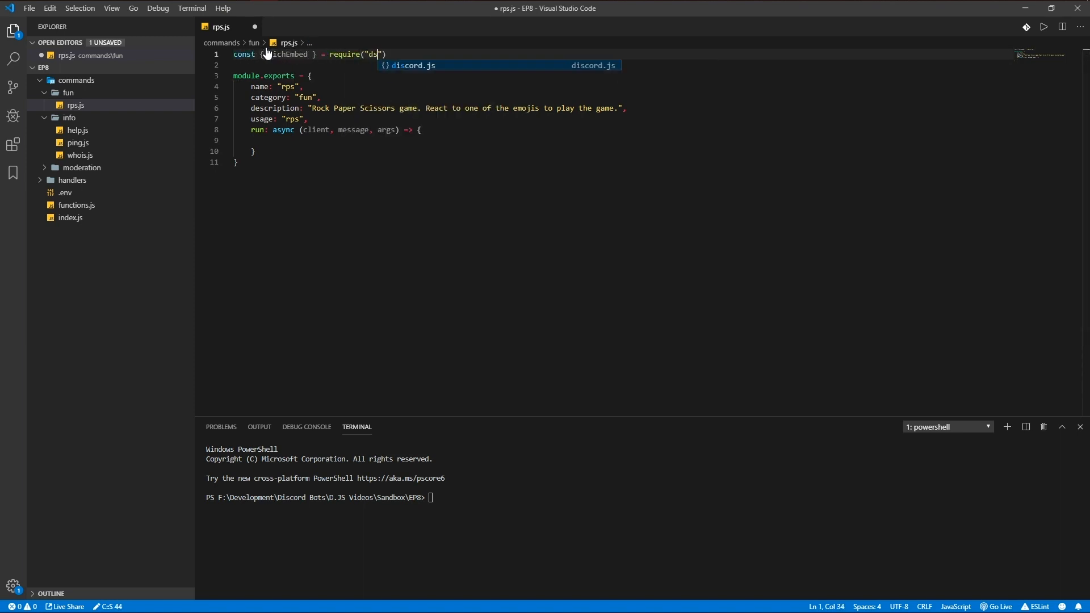
{"action": "key", "text": "Enter"}
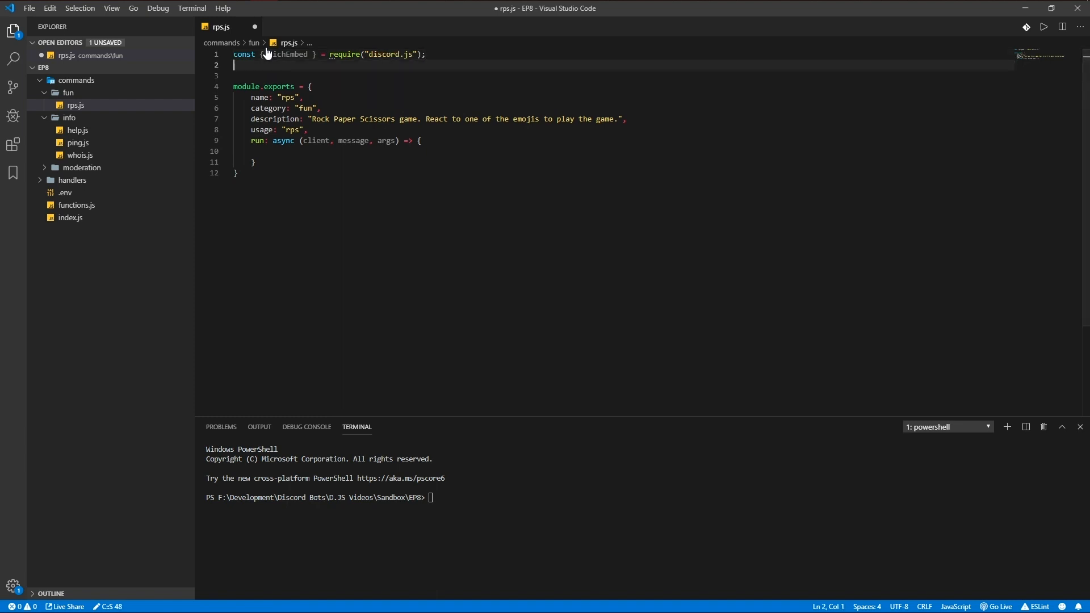
{"action": "type", "text": "const { promptMessage } = require(\""}
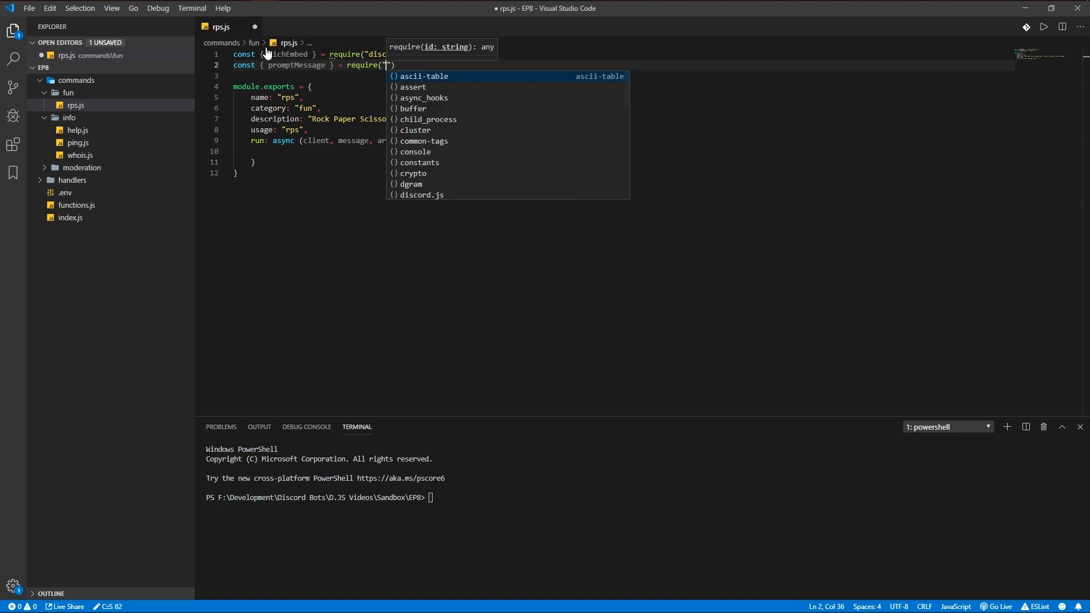
{"action": "type", "text": "../../functions.js"}
{"action": "type", "text": "const [ "}
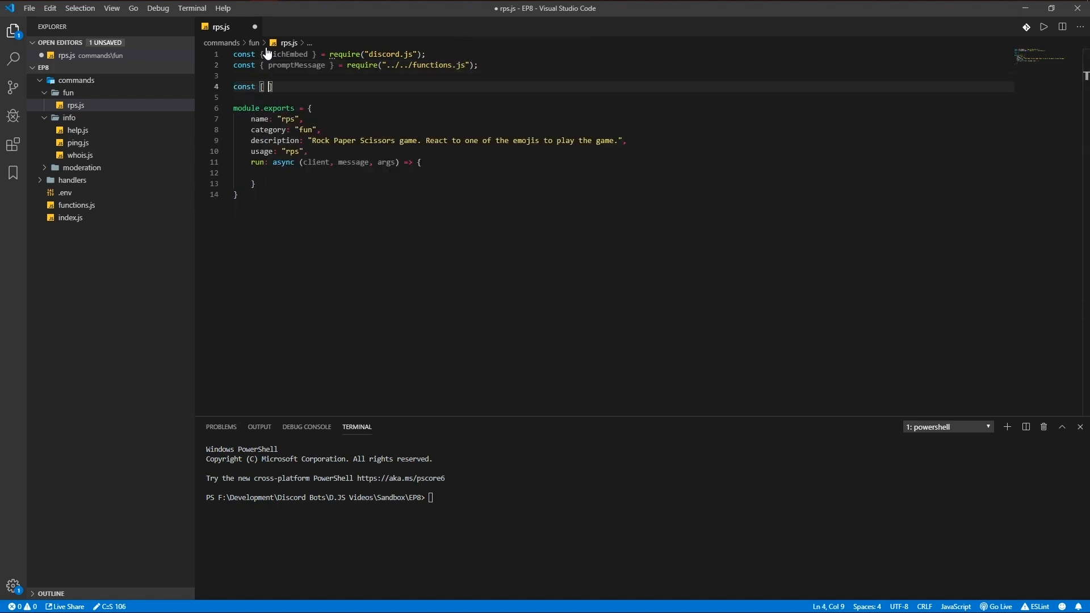
{"action": "type", "text": "choi"}
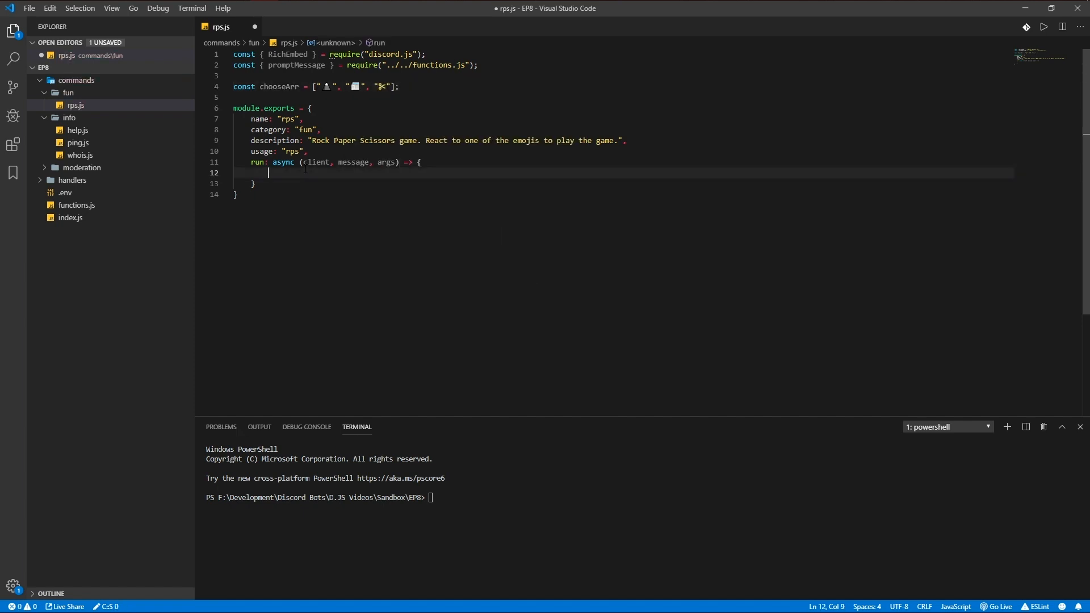
Step: Create a RichEmbed with color #ffffff and a footer of the bot's display name and avatar
{"action": "type", "text": "const embed ="}
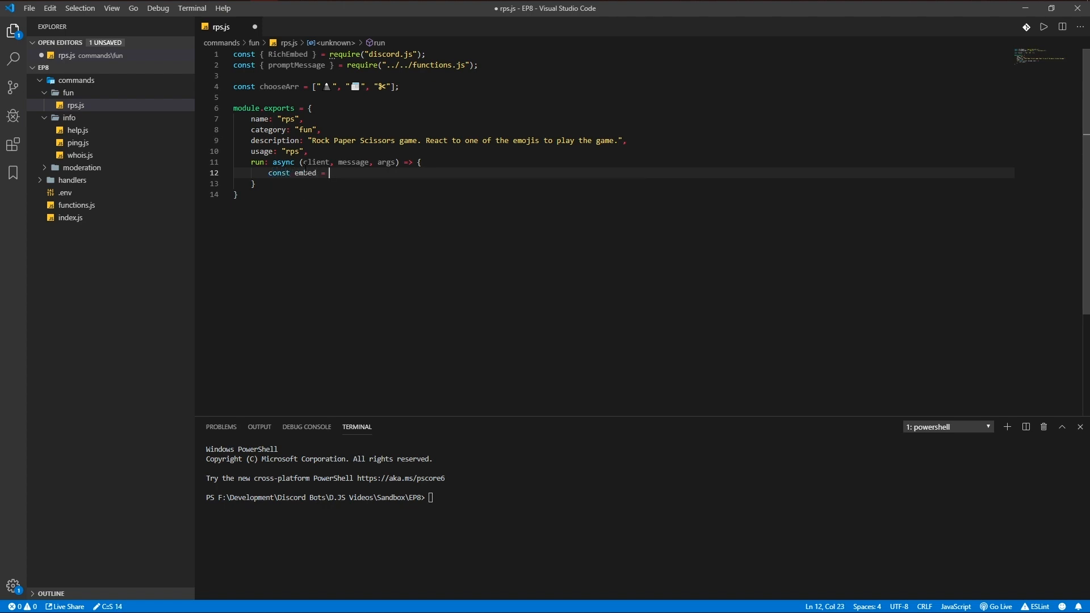
{"action": "type", "text": "new Ric"}
{"action": "type", "text": ".setColor(\""}
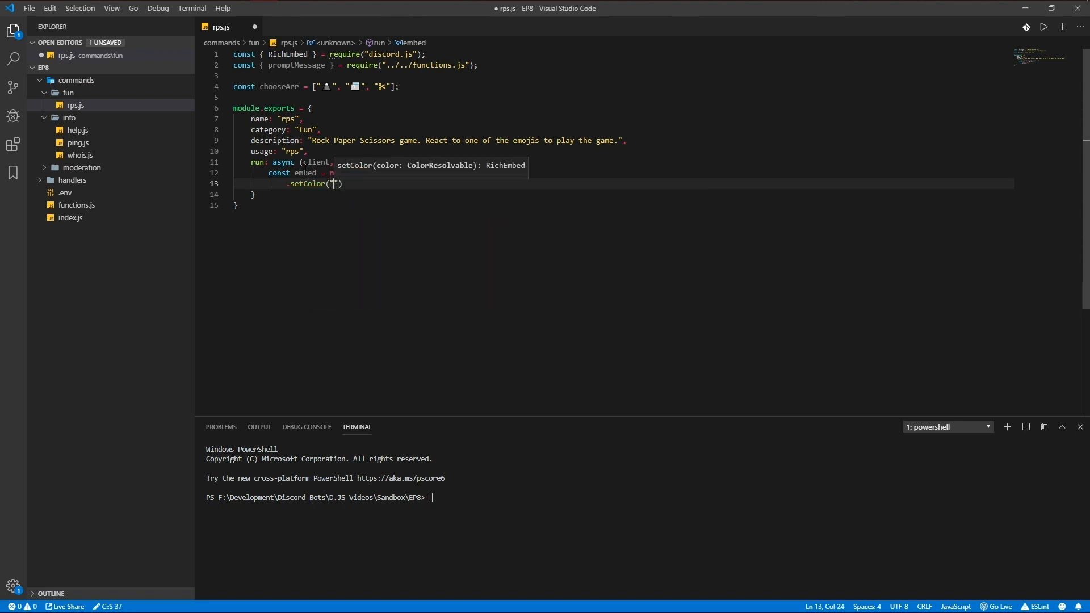
{"action": "type", "text": "ffffff"}
{"action": "type", "text": ".setFooter(message "}
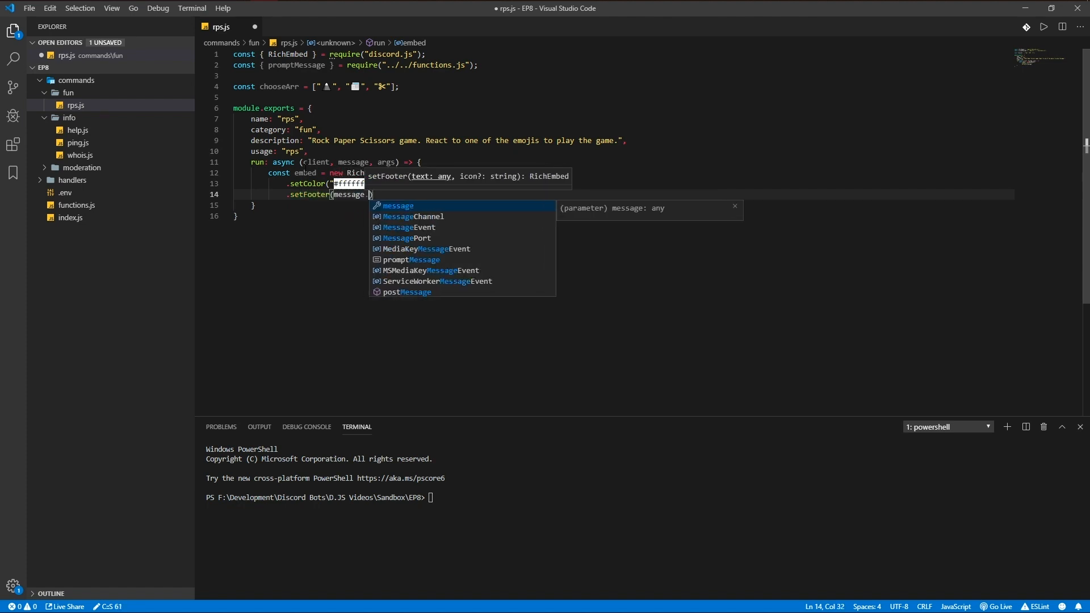
{"action": "type", "text": "guild.me.displayNa"}
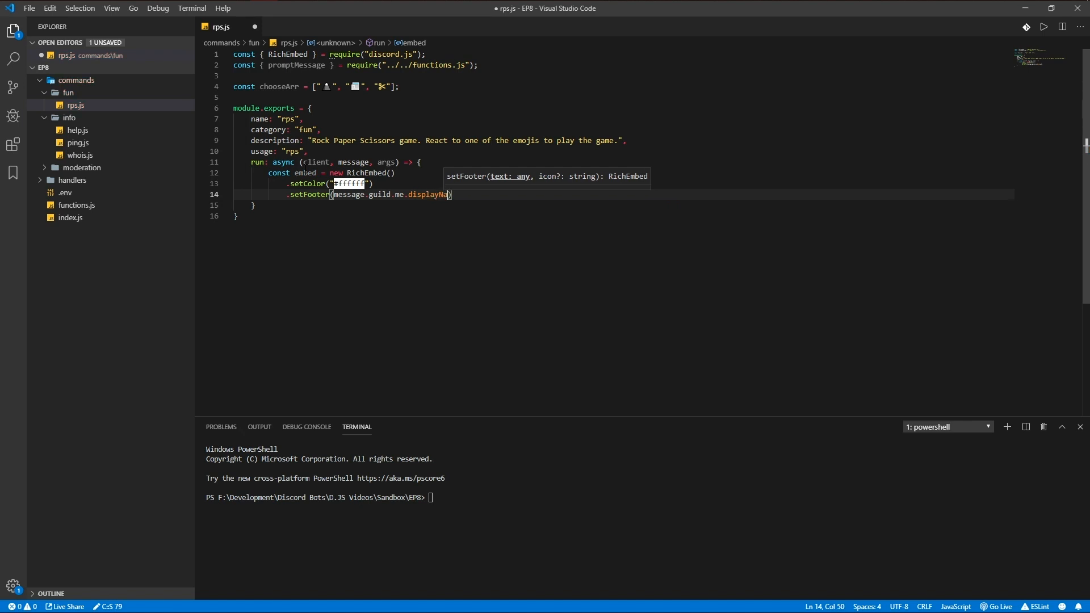
{"action": "type", "text": ", client.user.av"}
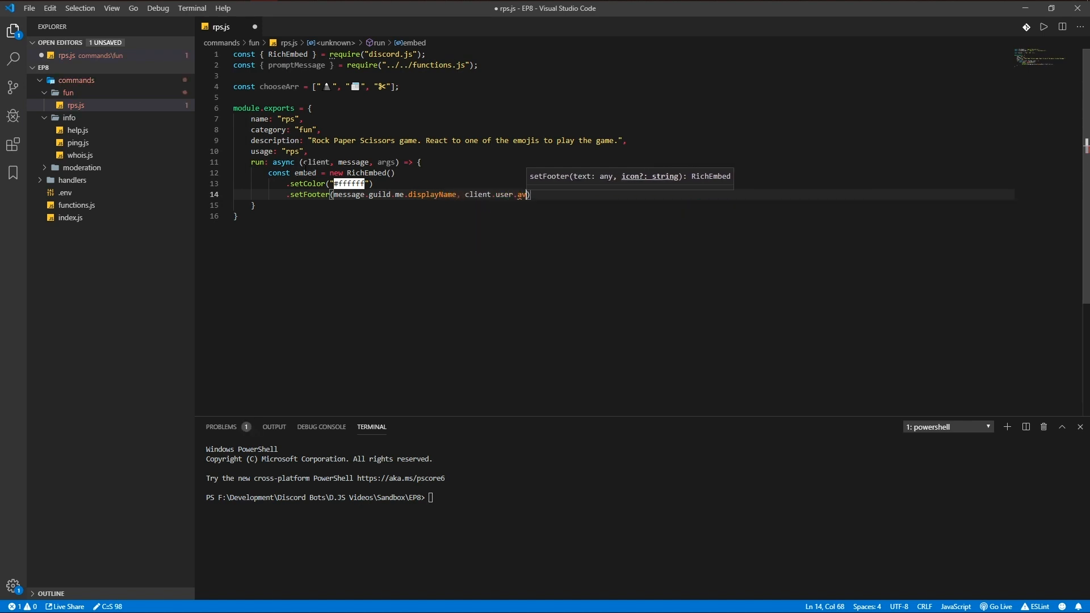
{"action": "type", "text": "displayAvat"}
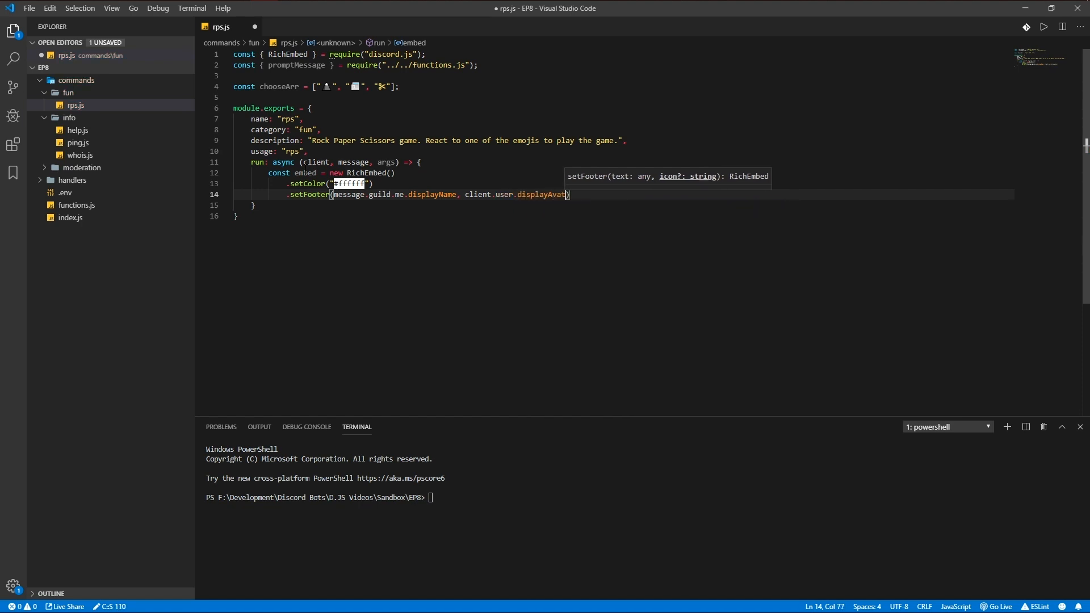
{"action": "key", "text": "Enter"}
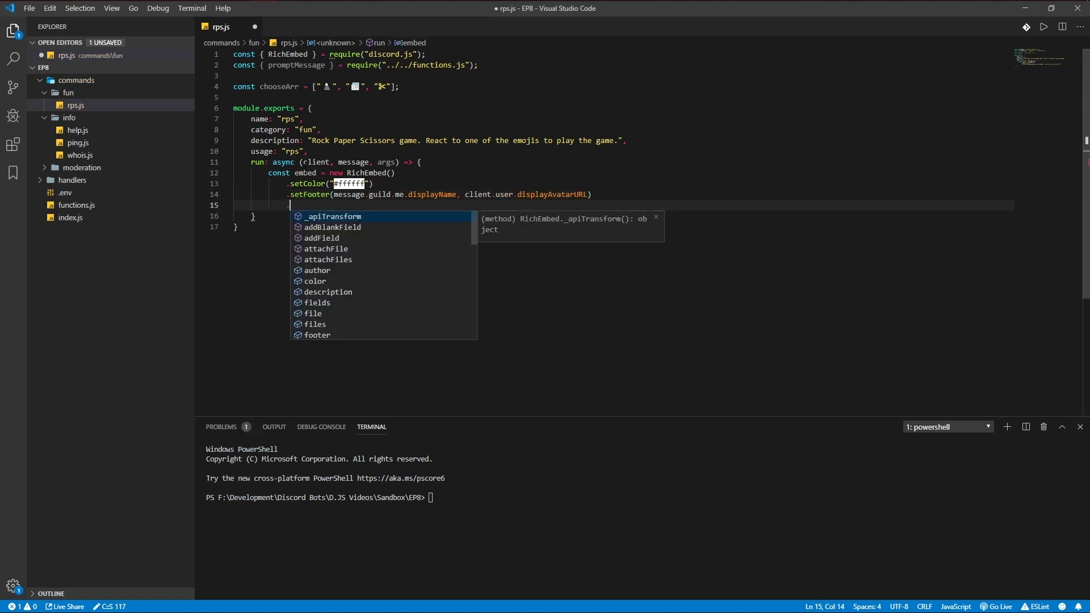
Step: Chain a reaction-prompt description and setTimestamp() onto the embed
{"action": "type", "text": ".setDescription(\"Add a reaction to one of these emojis to play the game!"}
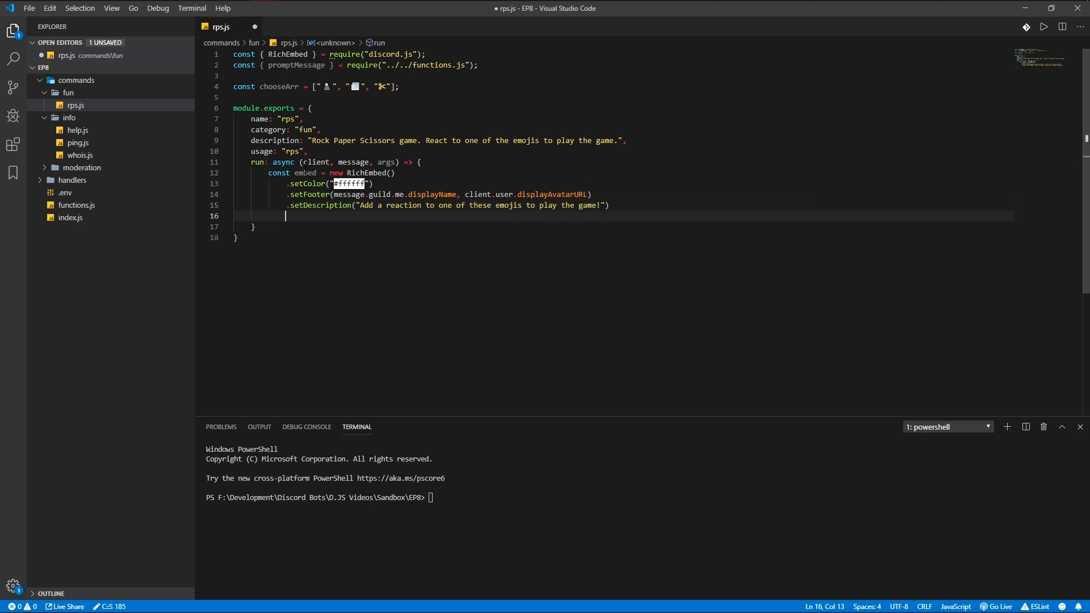
{"action": "type", "text": ".setTimestamp();"}
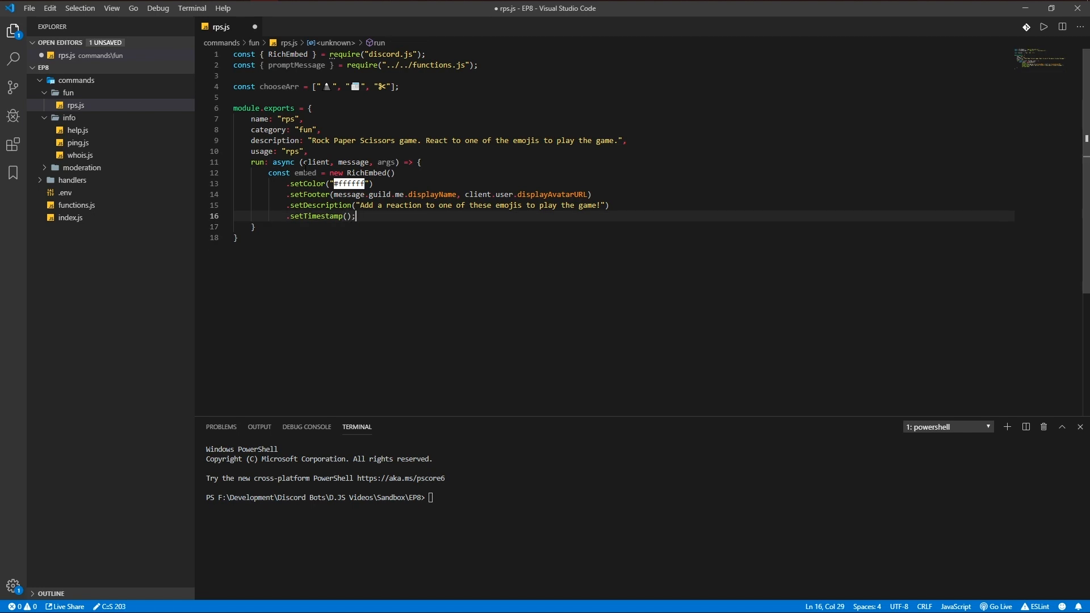
{"action": "key", "text": "enter"}
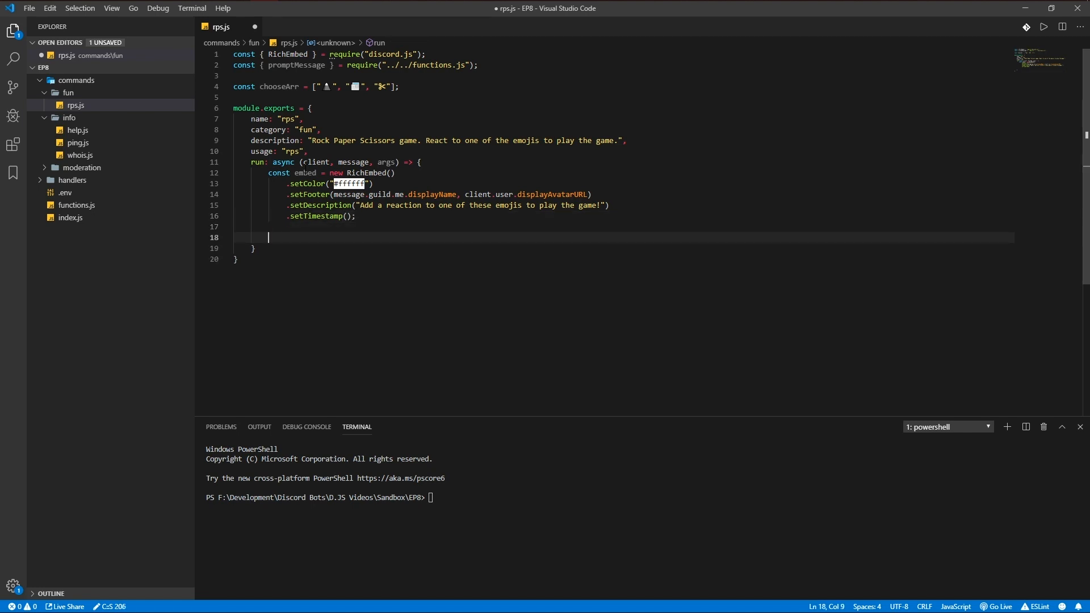
{"action": "type", "text": "c"}
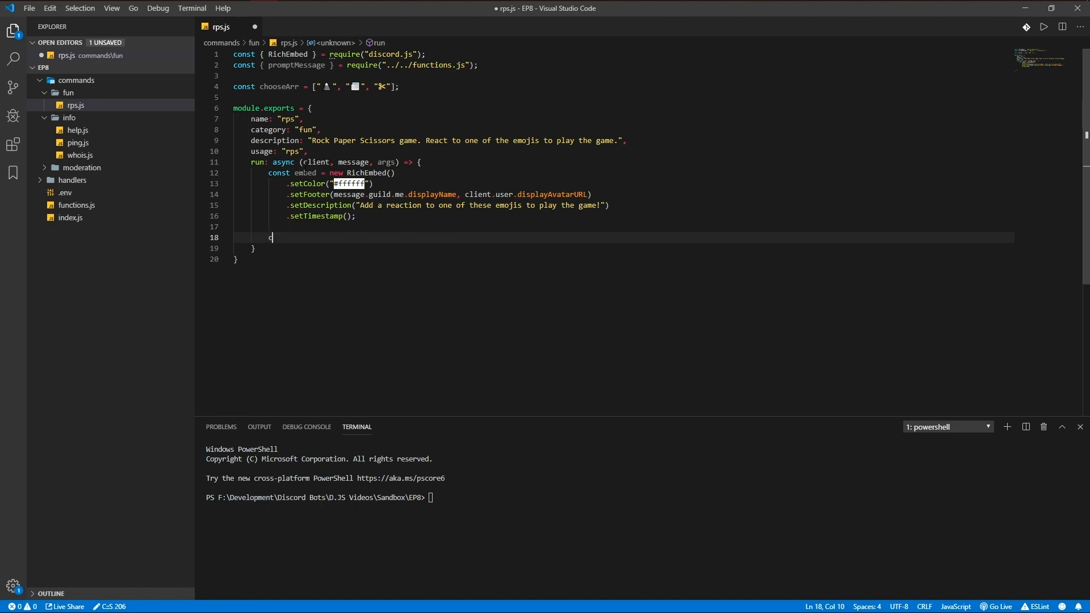
Step: Send the embed to the channel and keep the message as const m
{"action": "type", "text": "onst m ="}
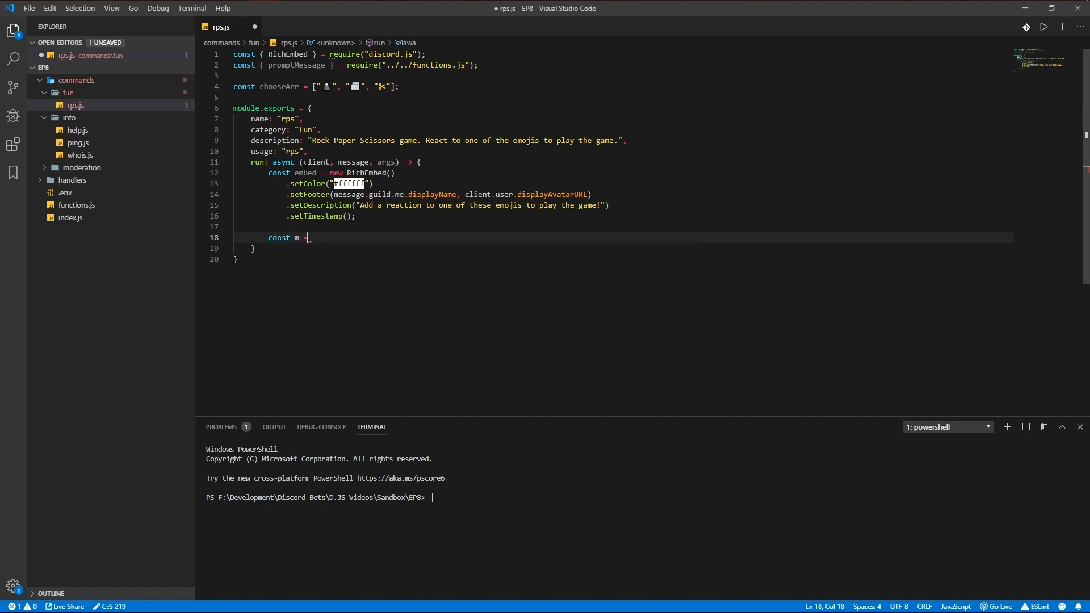
{"action": "type", "text": "await message.channel.send"}
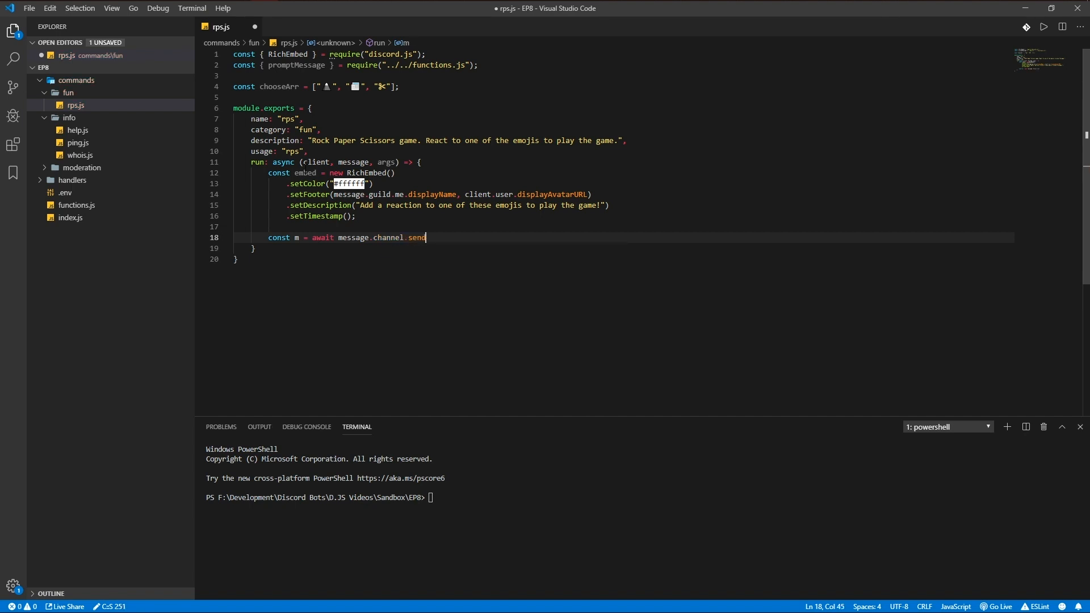
{"action": "type", "text": "(embed);"}
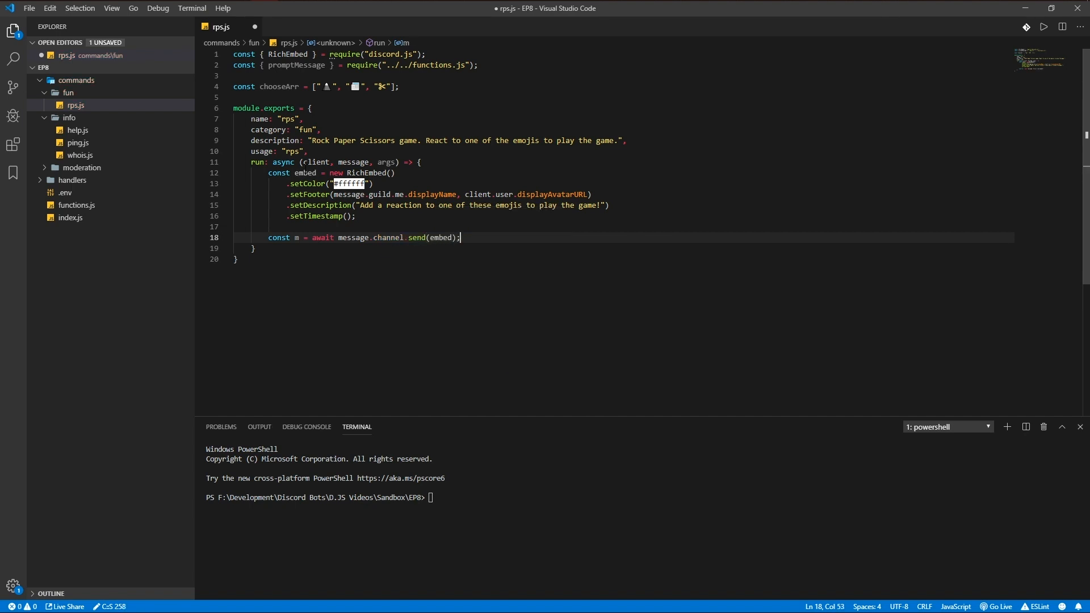
{"action": "key", "text": "Enter"}
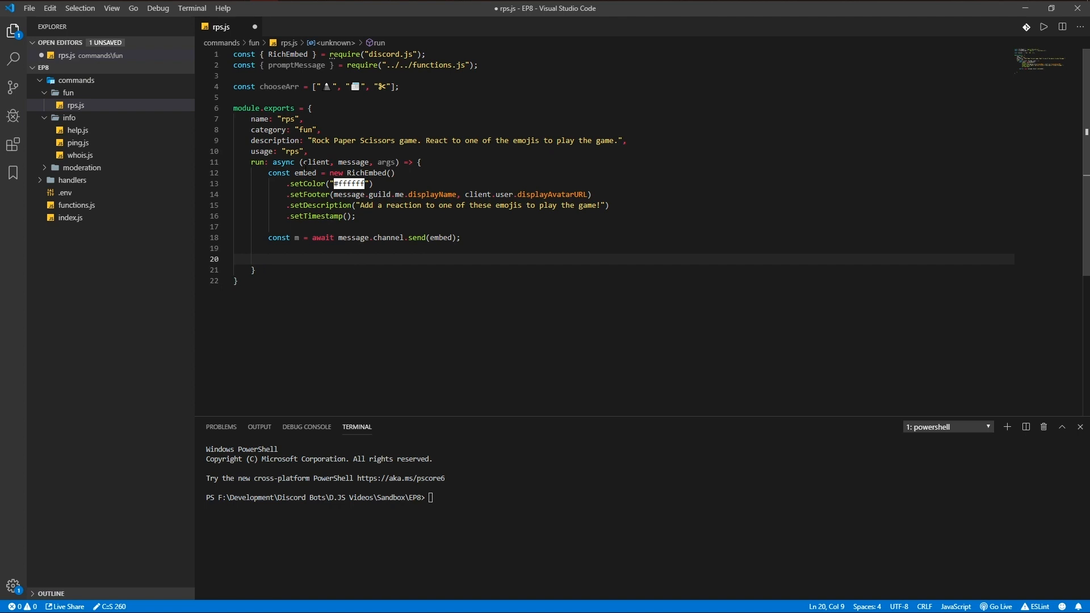
{"action": "key", "text": "Backspace"}
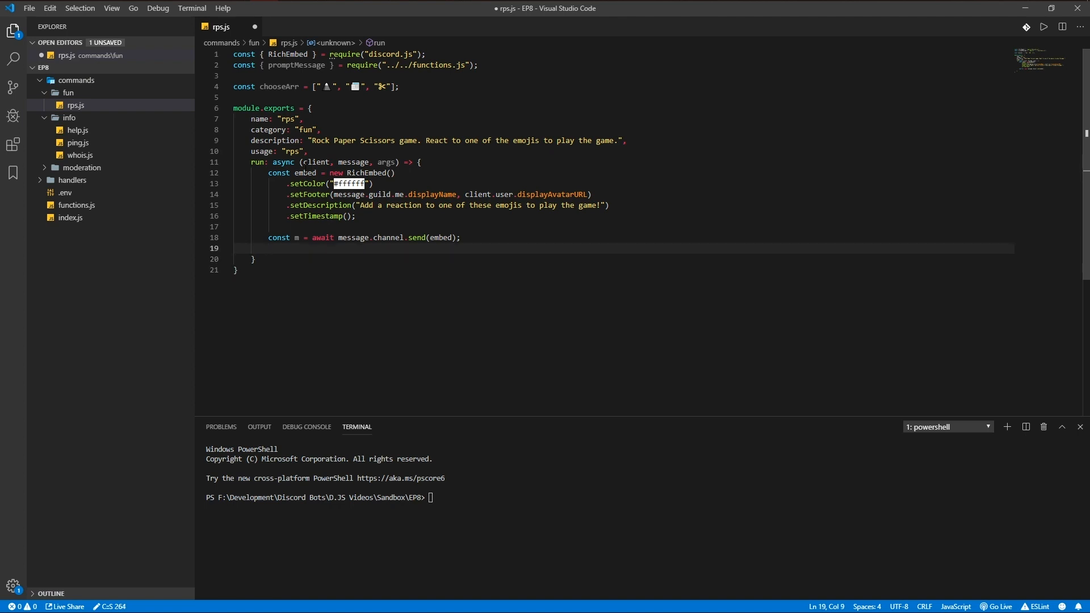
Step: Await promptMessage(m, message.author, 30, chooseArr) into const reacted
{"action": "type", "text": "const"}
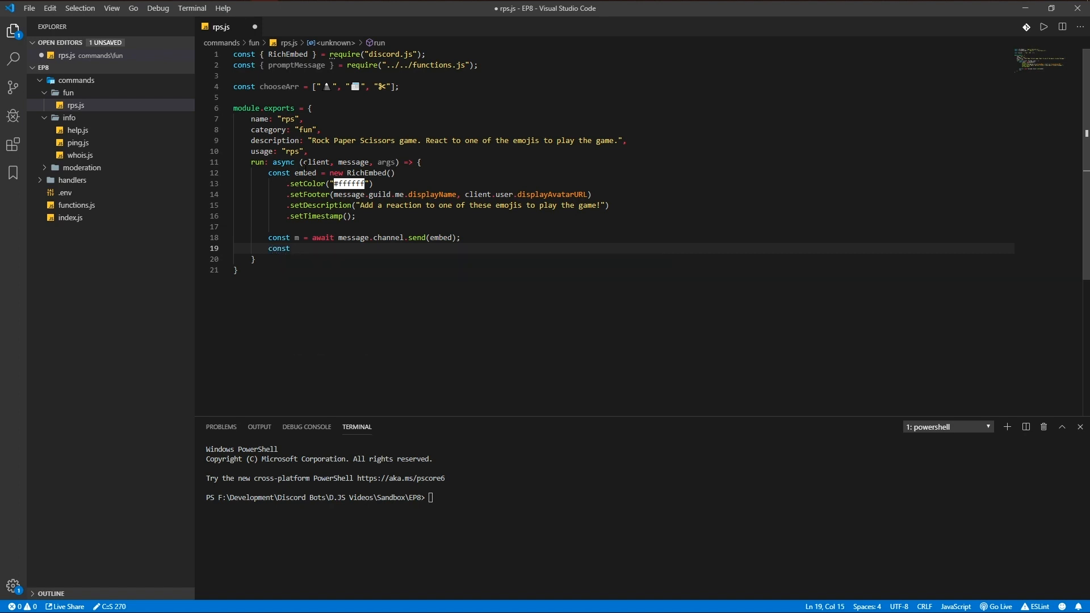
{"action": "type", "text": "reacted = awai"}
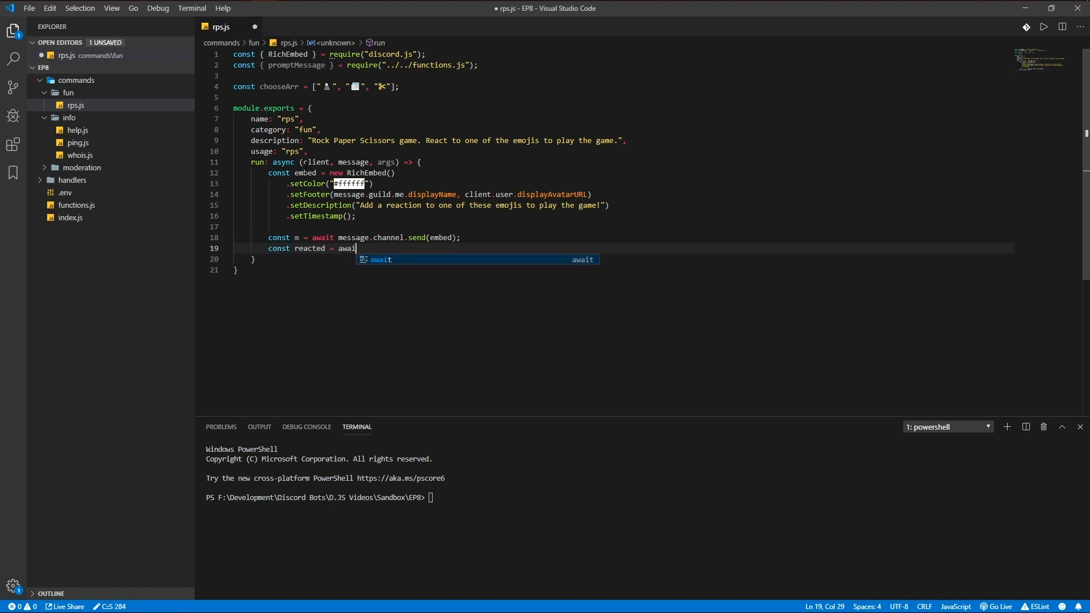
{"action": "type", "text": "return new Promise((resolve, reject) => {"}
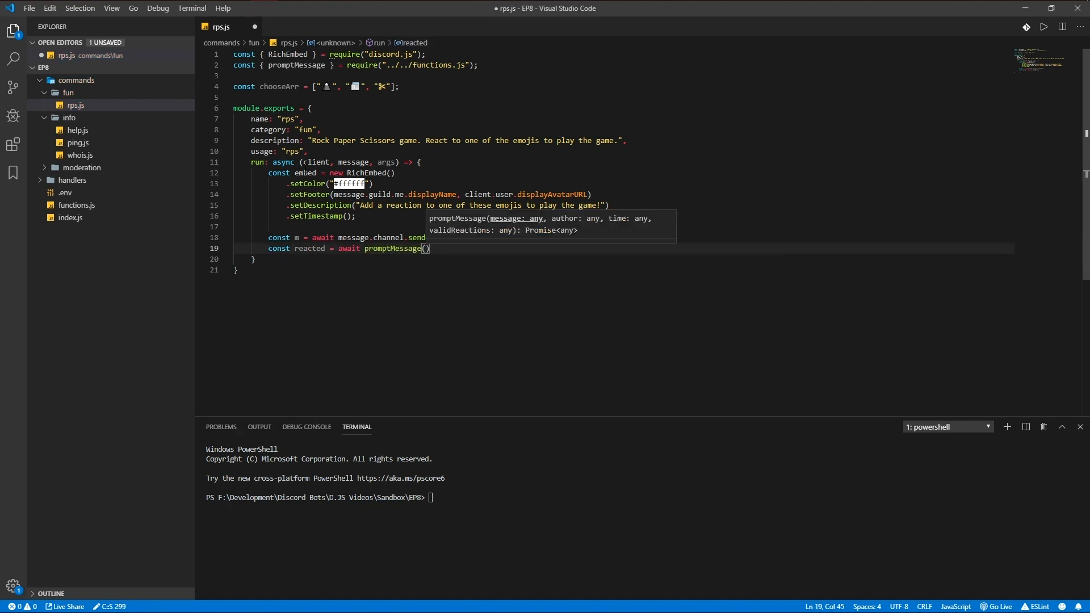
{"action": "type", "text": "m,"}
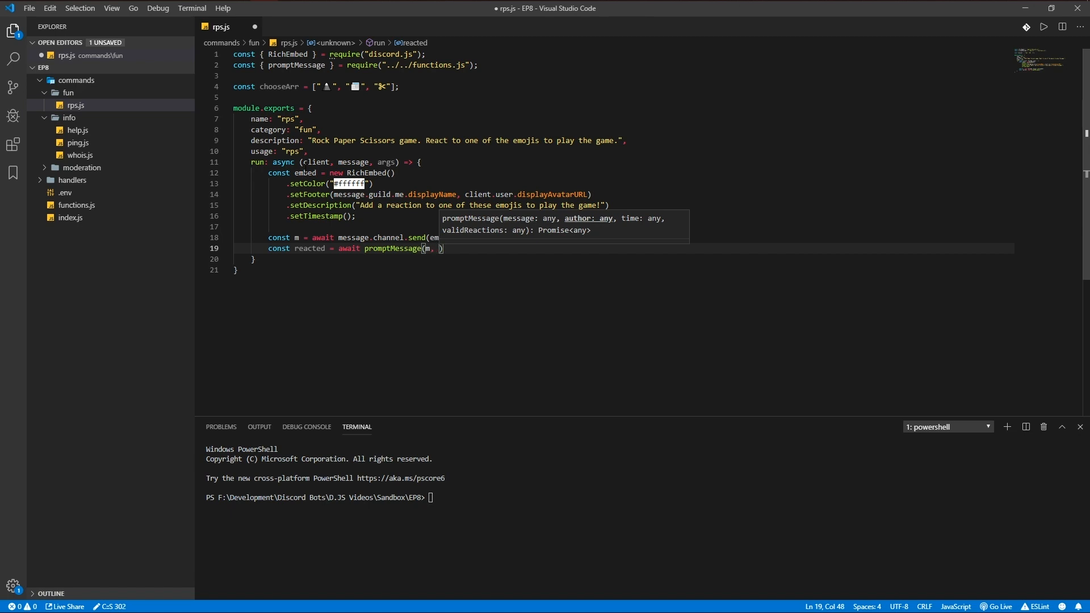
{"action": "type", "text": "message.author,"}
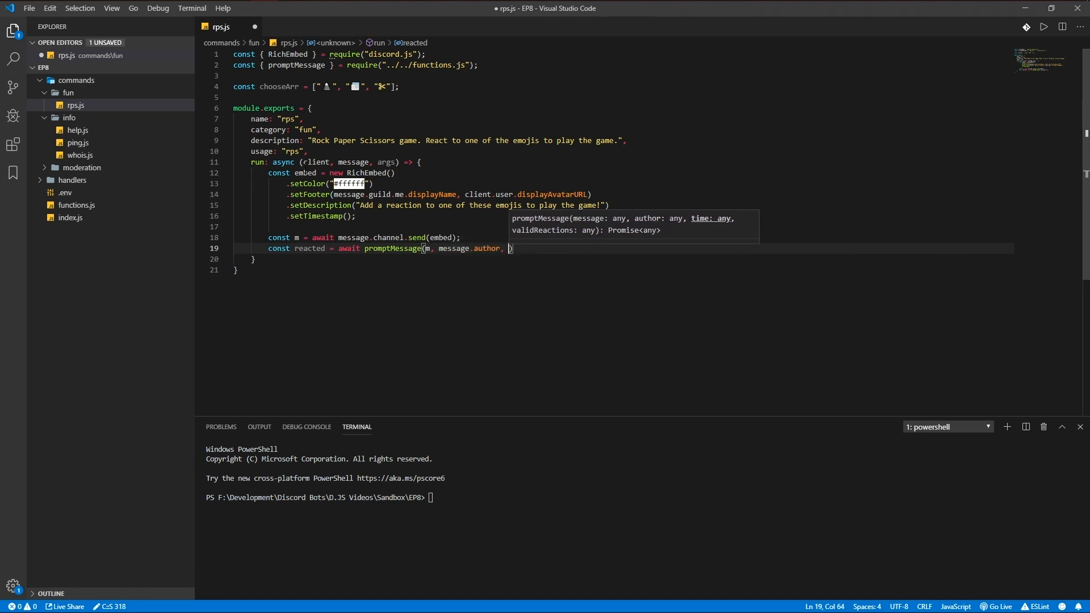
{"action": "type", "text": "30,"}
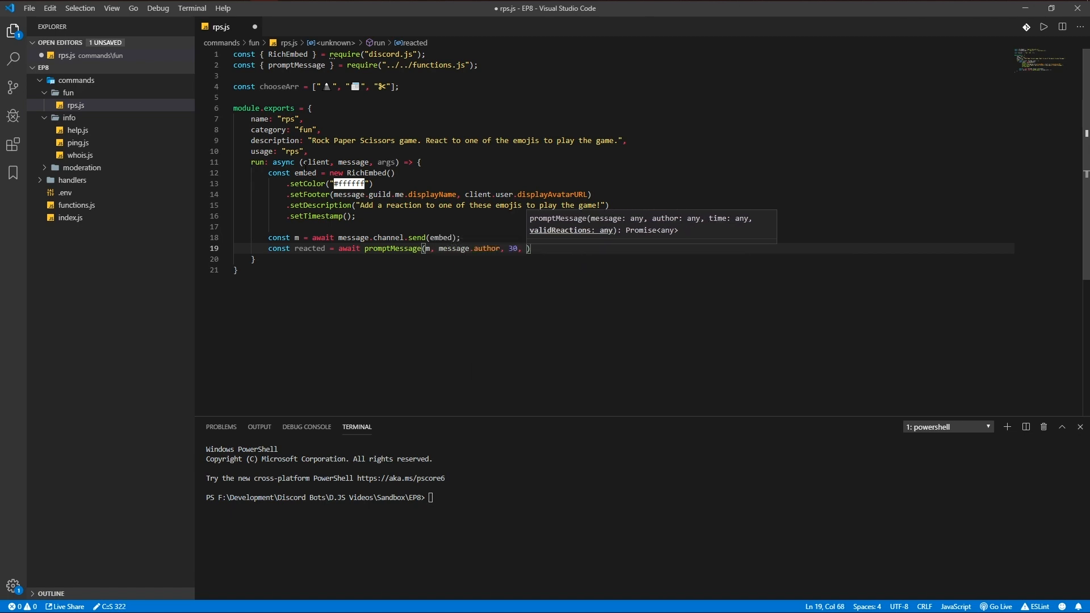
{"action": "type", "text": "chooseArr"}
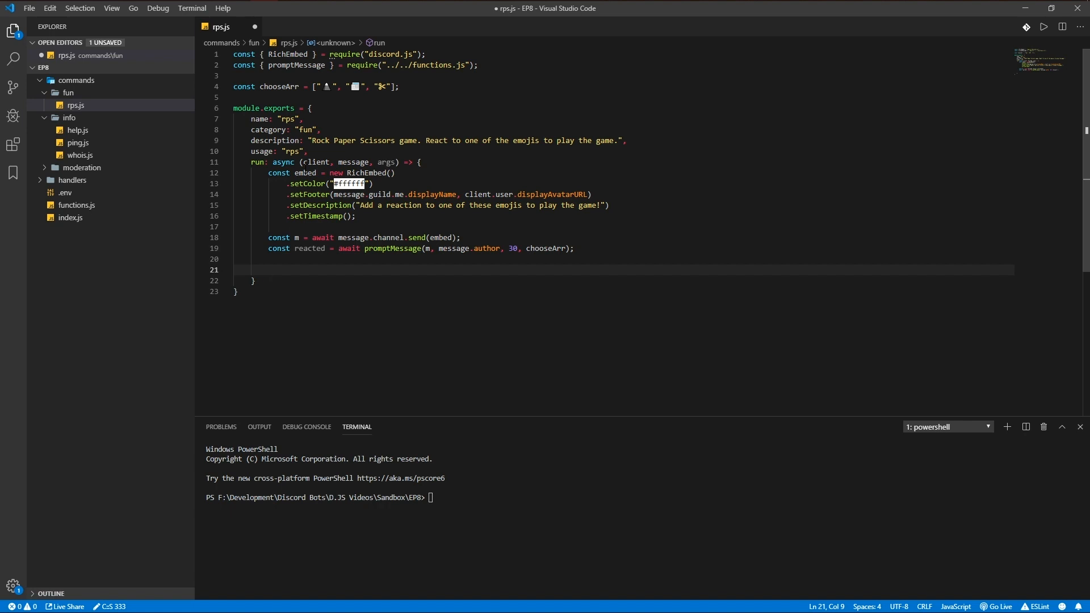
Step: Pick botChoice randomly from chooseArr with Math.floor(Math.random() * chooseArr.length)
{"action": "type", "text": "con"}
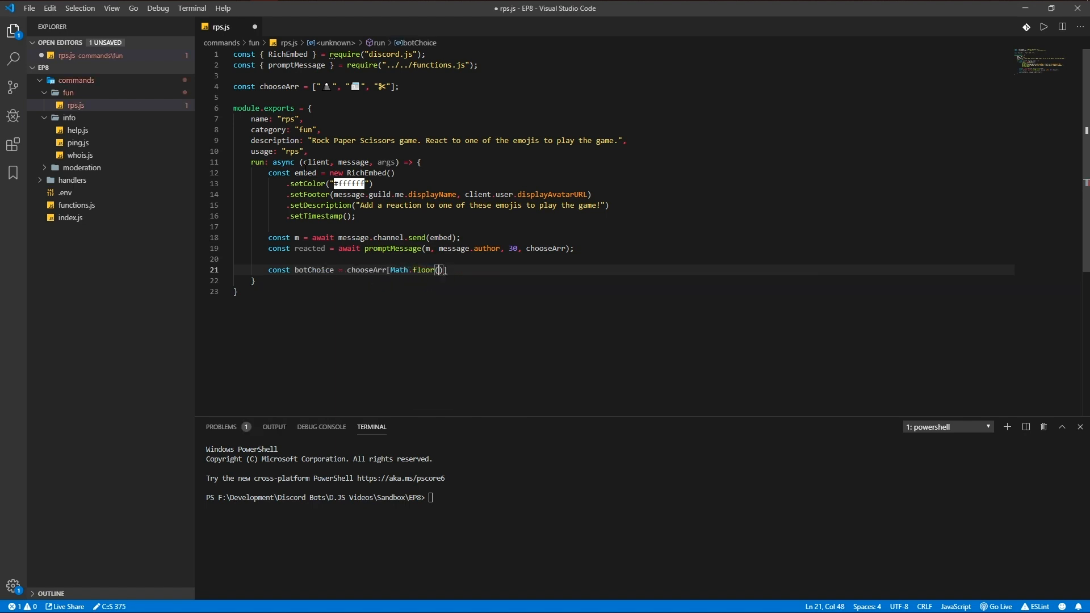
{"action": "type", "text": "Math.random() *"}
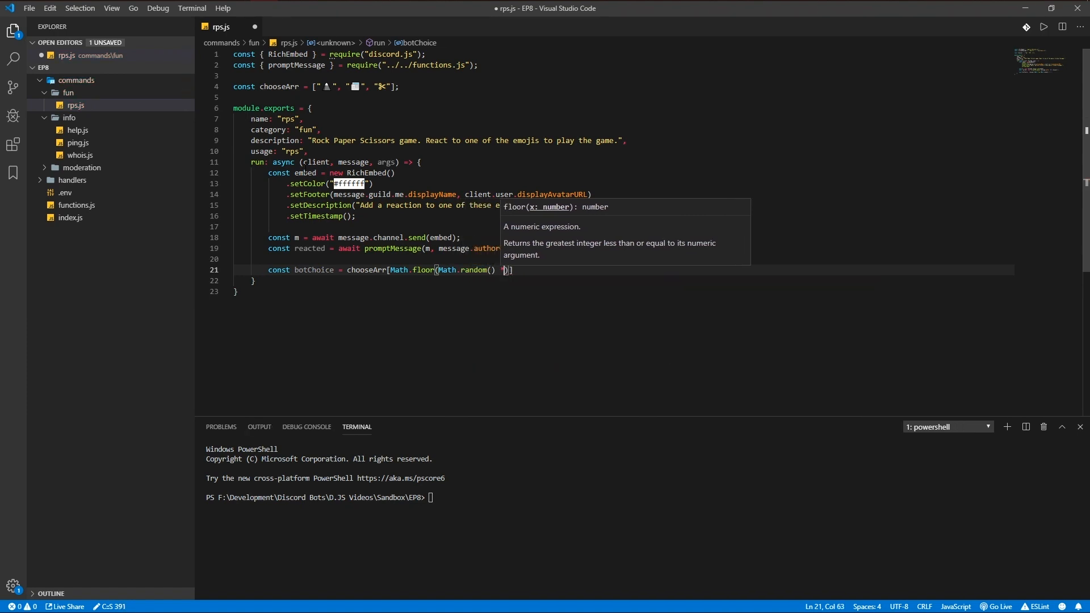
{"action": "type", "text": "chooseArr.length"}
{"action": "type", "text": "const resul"}
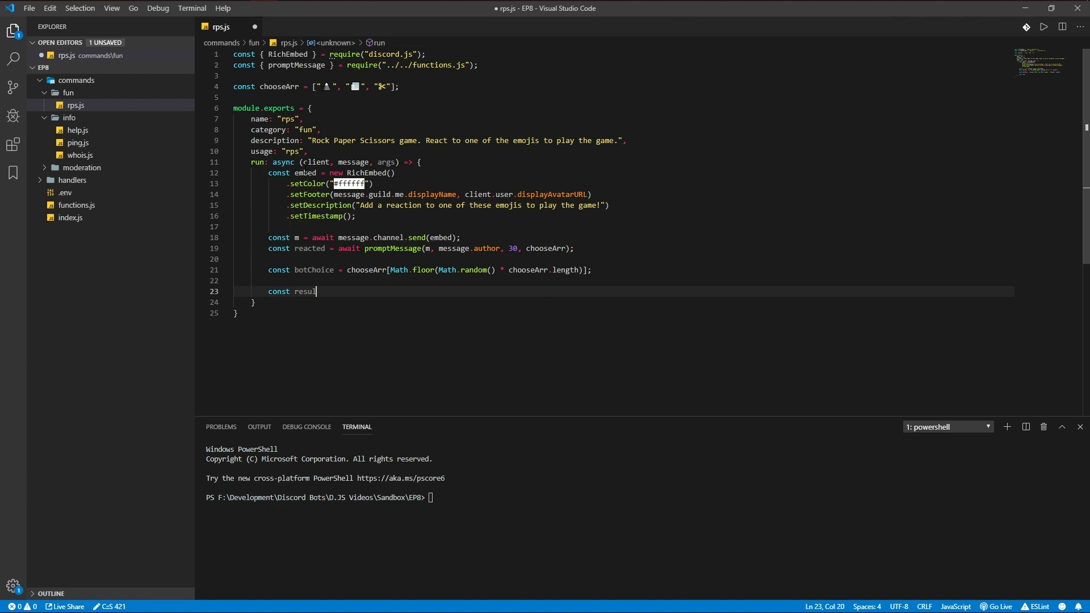
Step: Await getResult(reacted, botChoice), clear the message reactions, and start the getResult function
{"action": "type", "text": "t"}
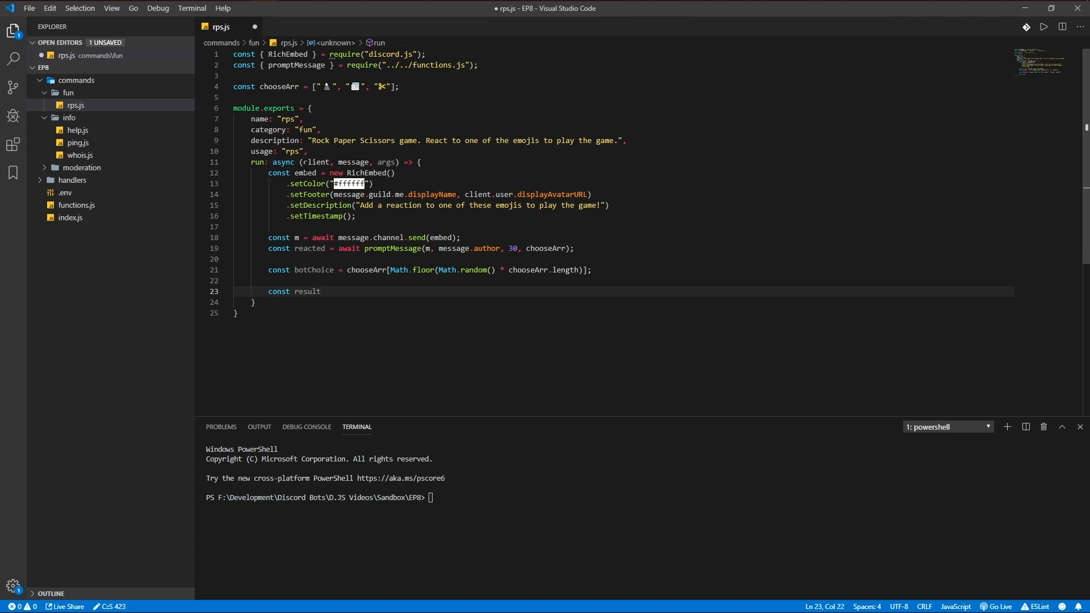
{"action": "type", "text": "= aw"}
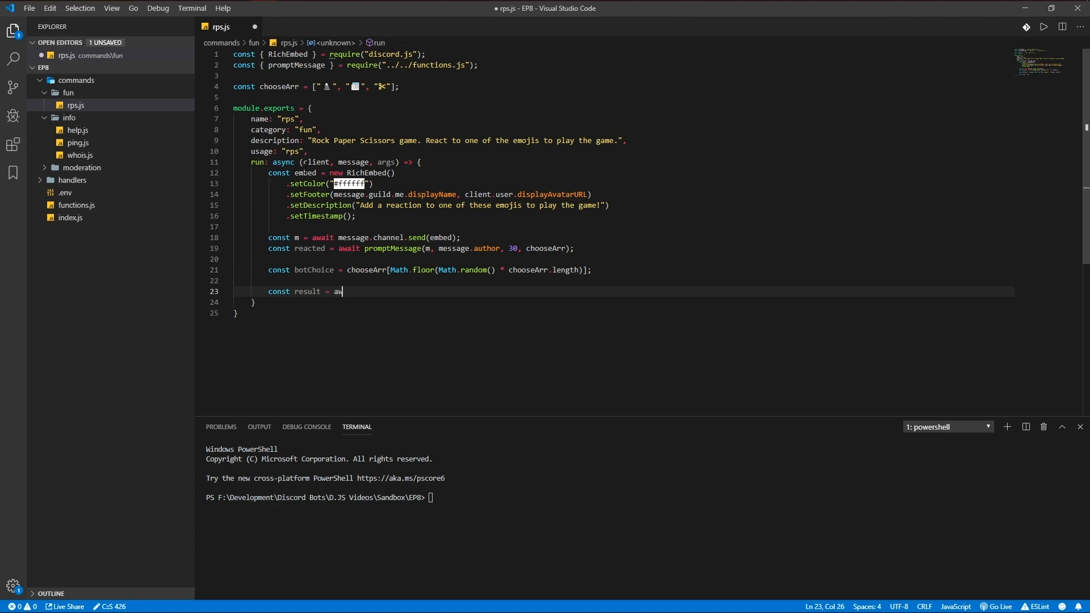
{"action": "type", "text": "ait getResul"}
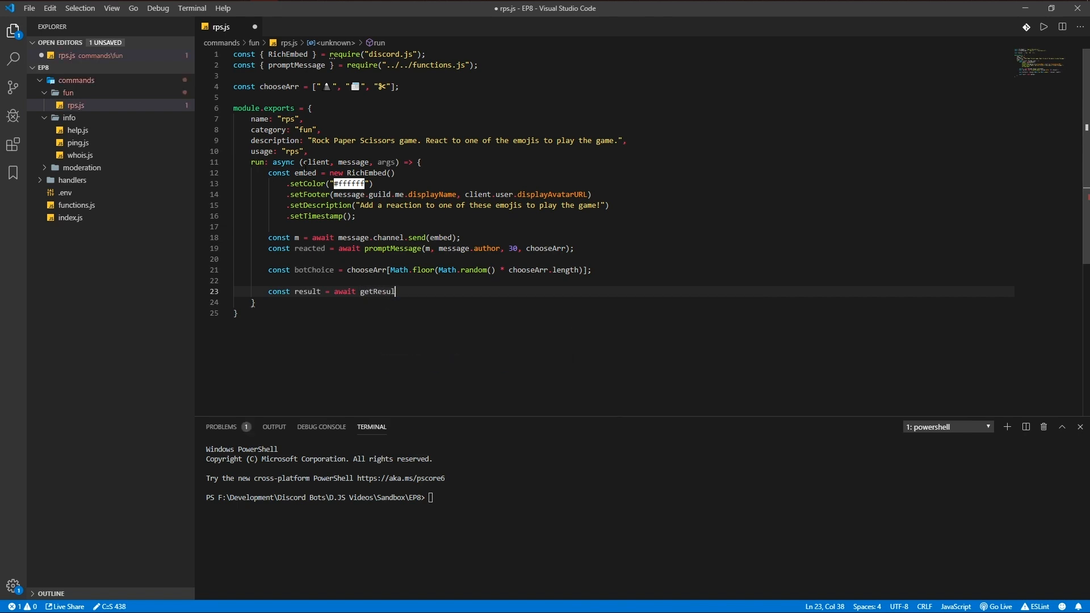
{"action": "type", "text": "t(reacted, botChoice"}
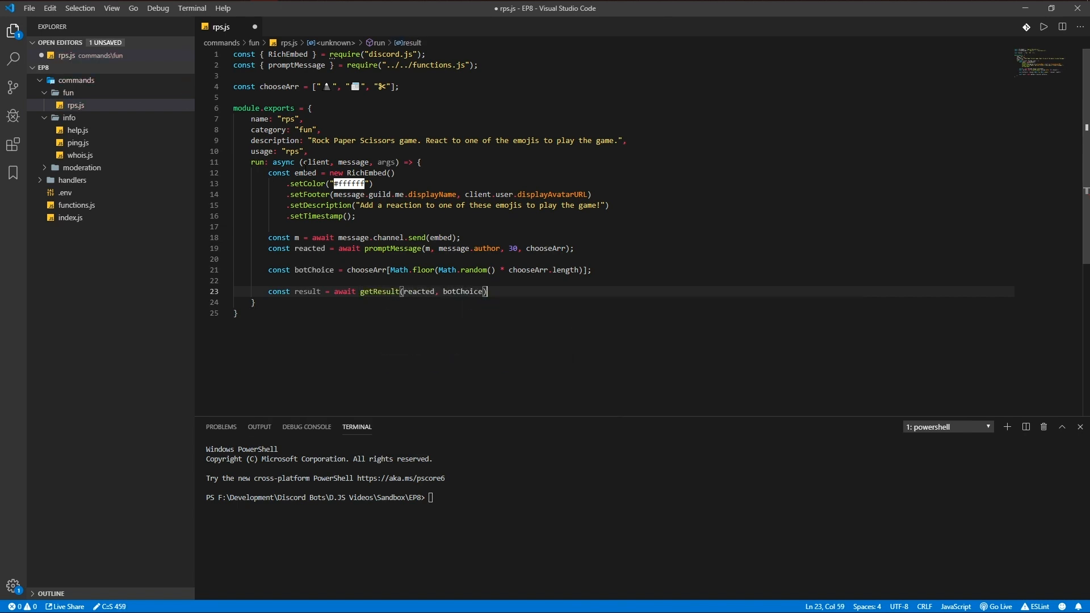
{"action": "key", "text": "enter"}
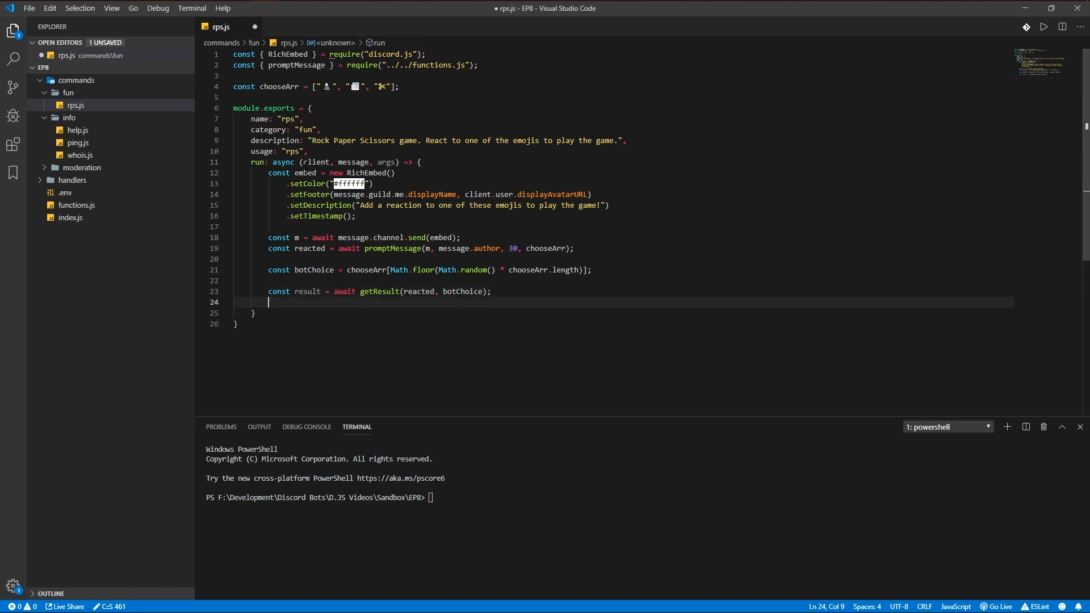
{"action": "type", "text": "await m.c"}
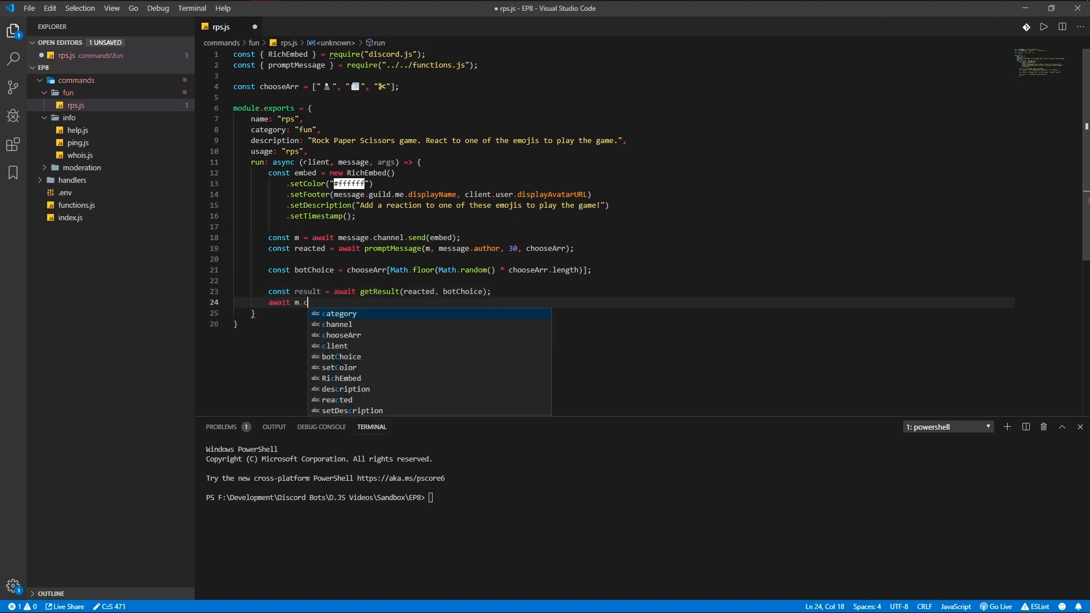
{"action": "type", "text": "learReacts"}
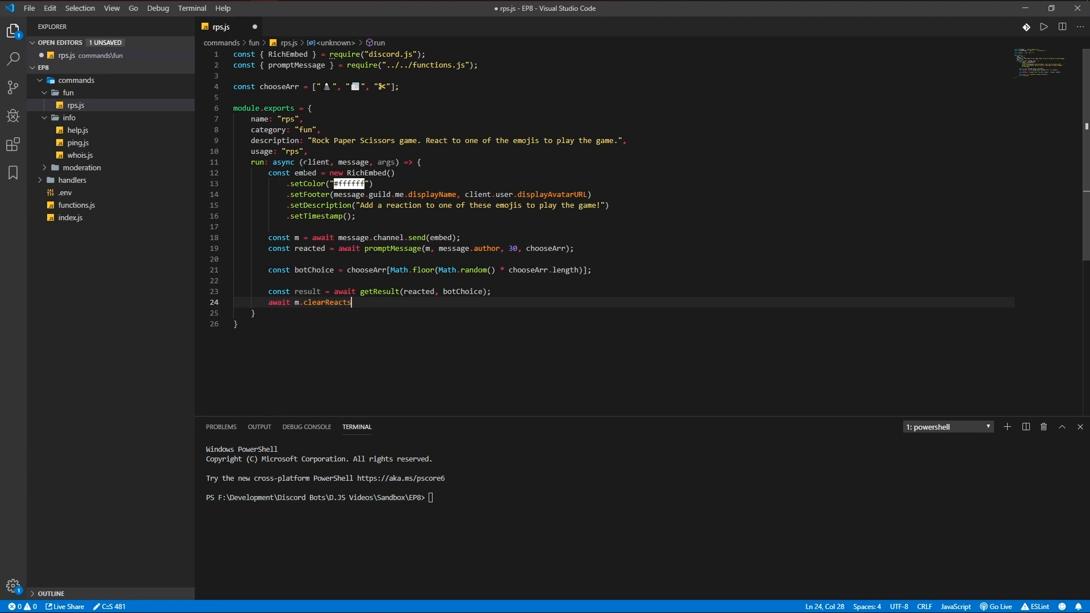
{"action": "type", "text": "ions();"}
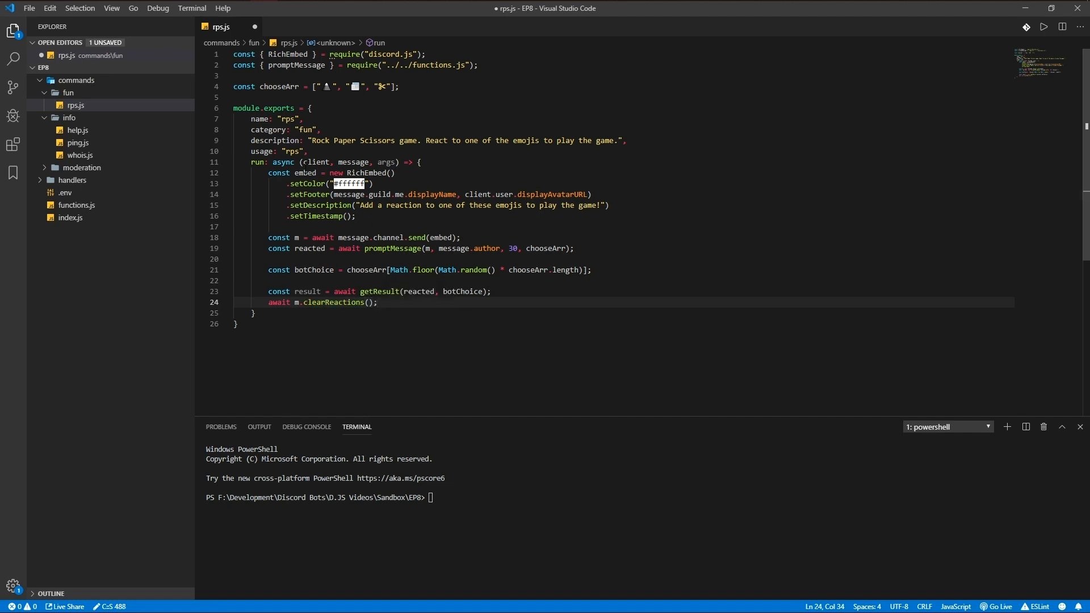
{"action": "type", "text": "function getR"}
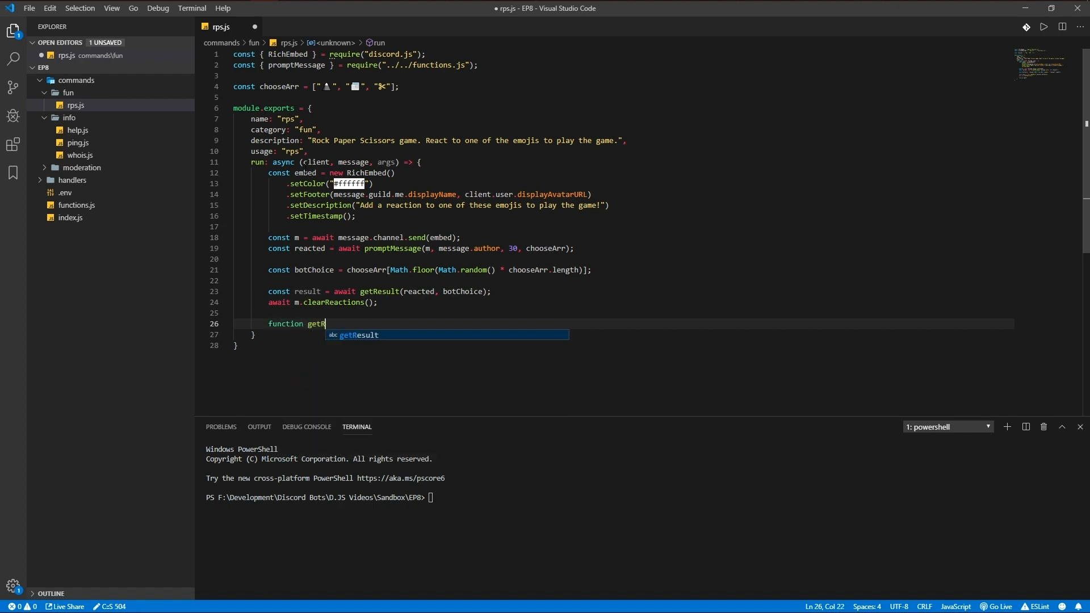
Step: Declare getResult(me, clientChosen) with an if checking the three winning emoji combinations
{"action": "type", "text": "esult(me, clientChose"}
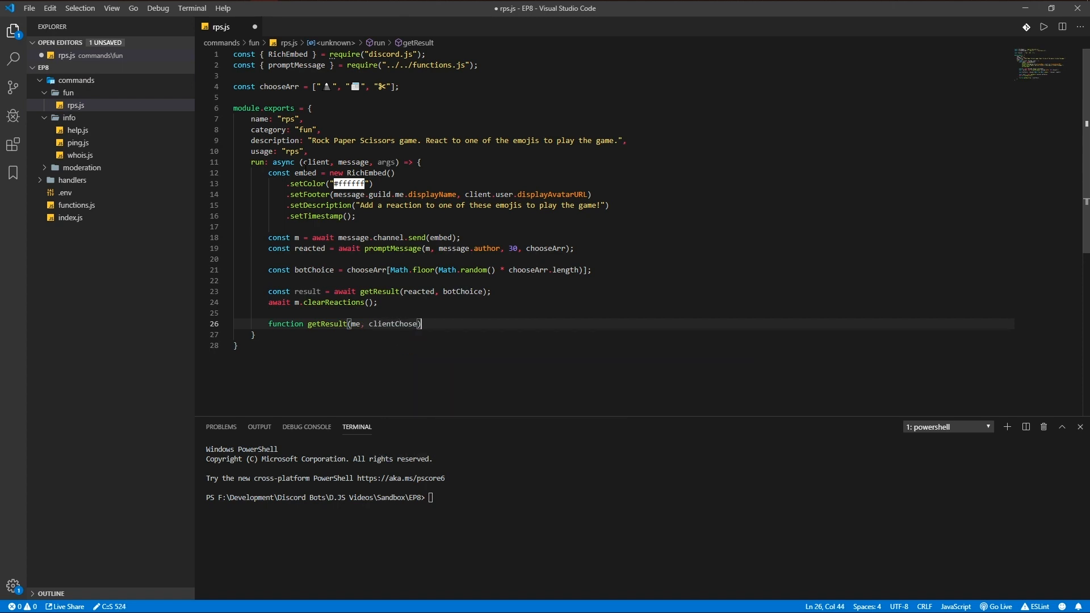
{"action": "type", "text": "n"}
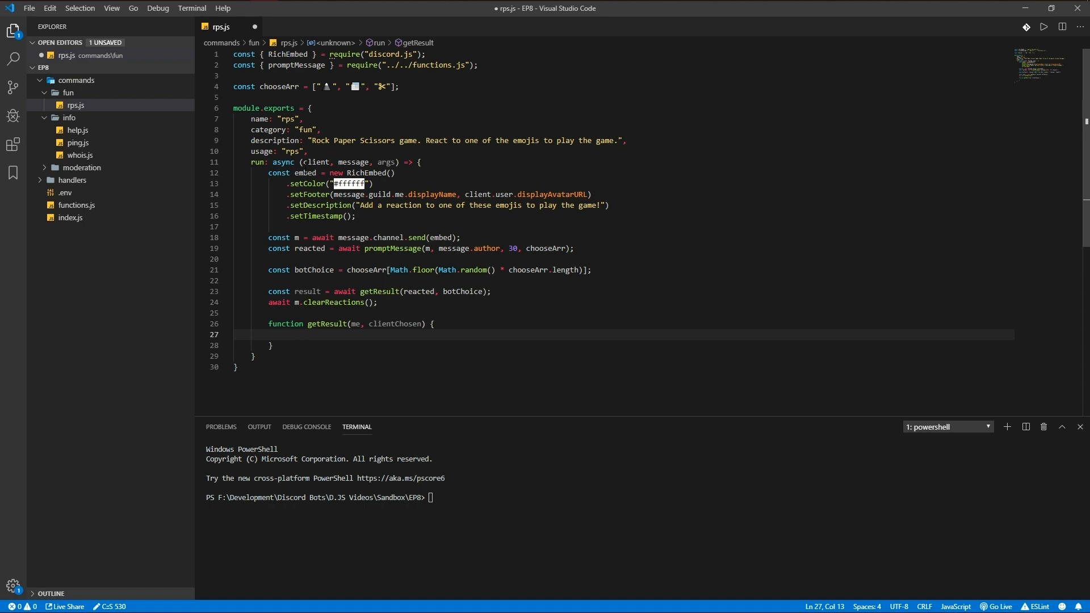
{"action": "type", "text": "if ()"}
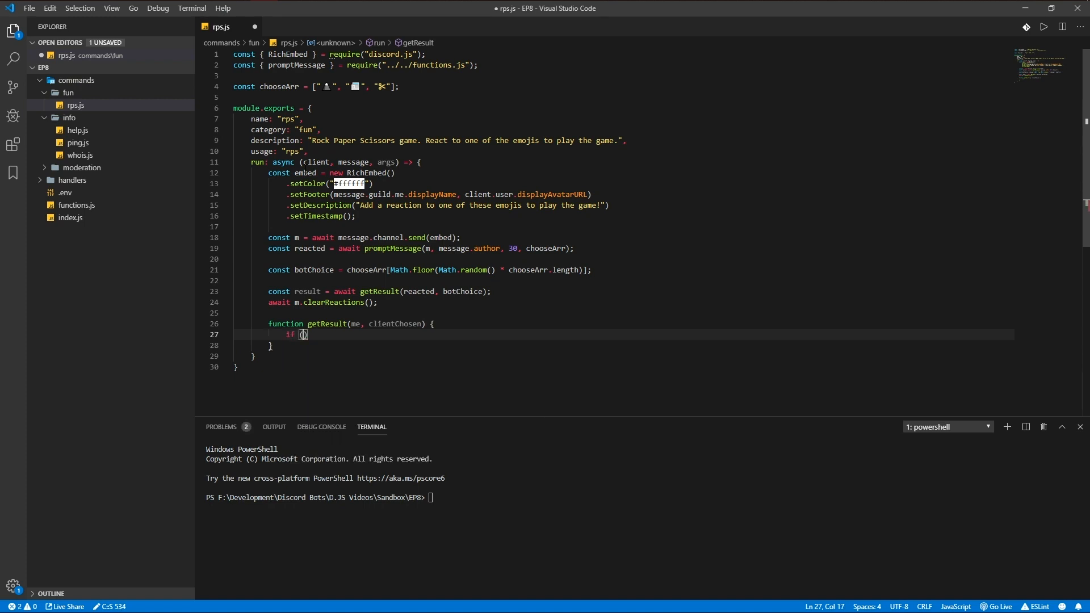
{"action": "type", "text": "me === \"🗻\" $"}
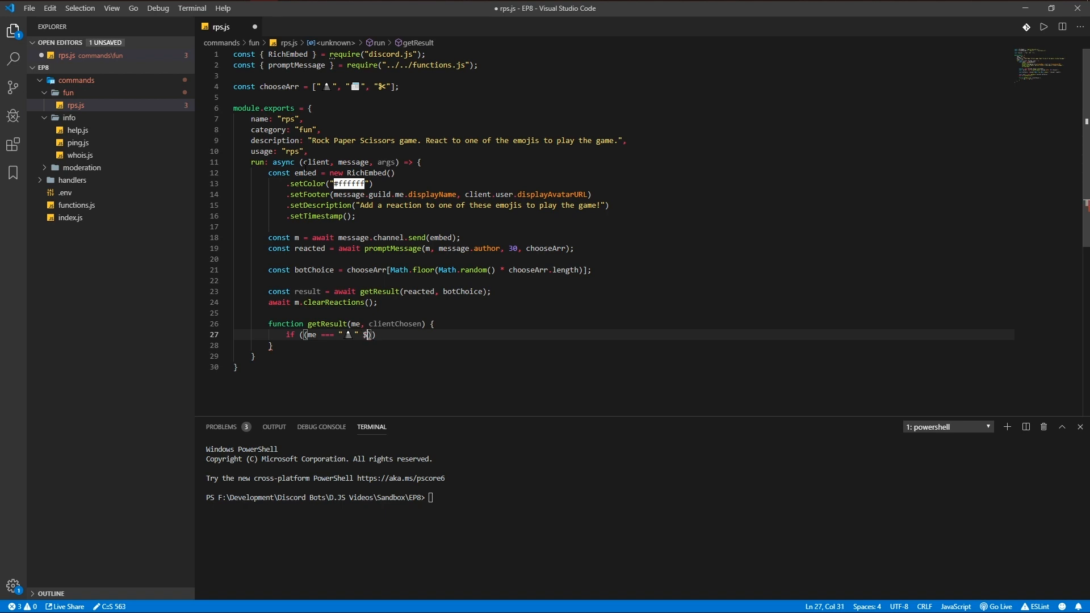
{"action": "type", "text": "&& clientChosen === \""}
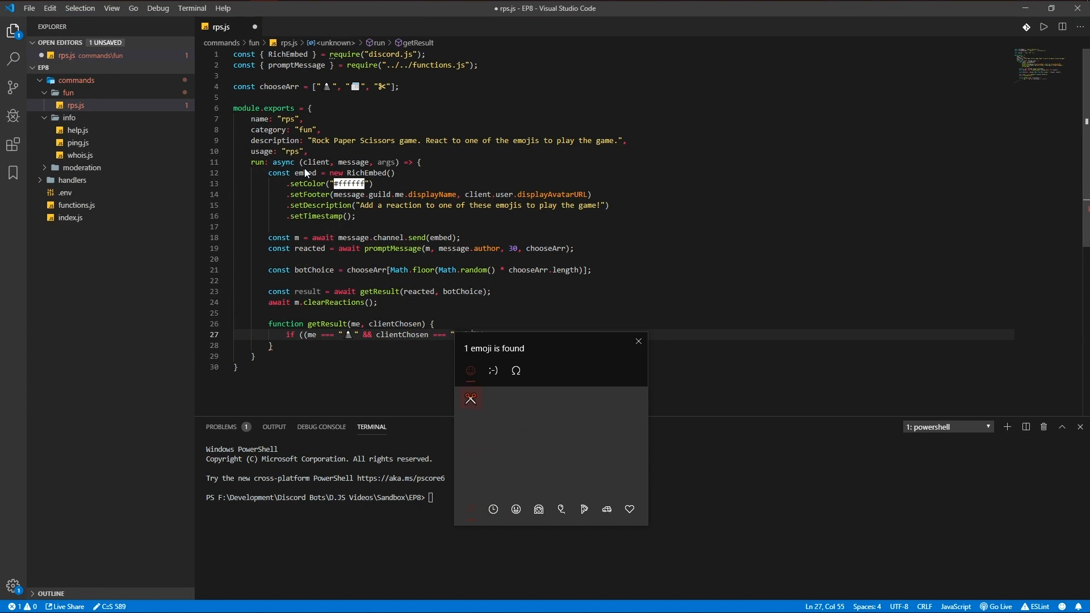
{"action": "left_click", "coordinate": [470, 399]}
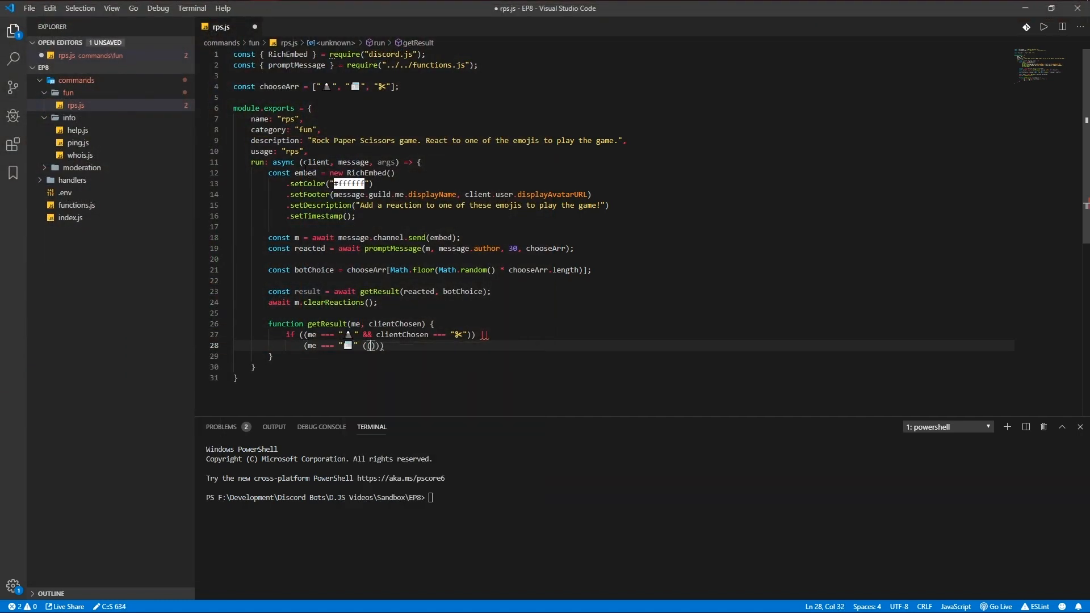
{"action": "type", "text": "&&"}
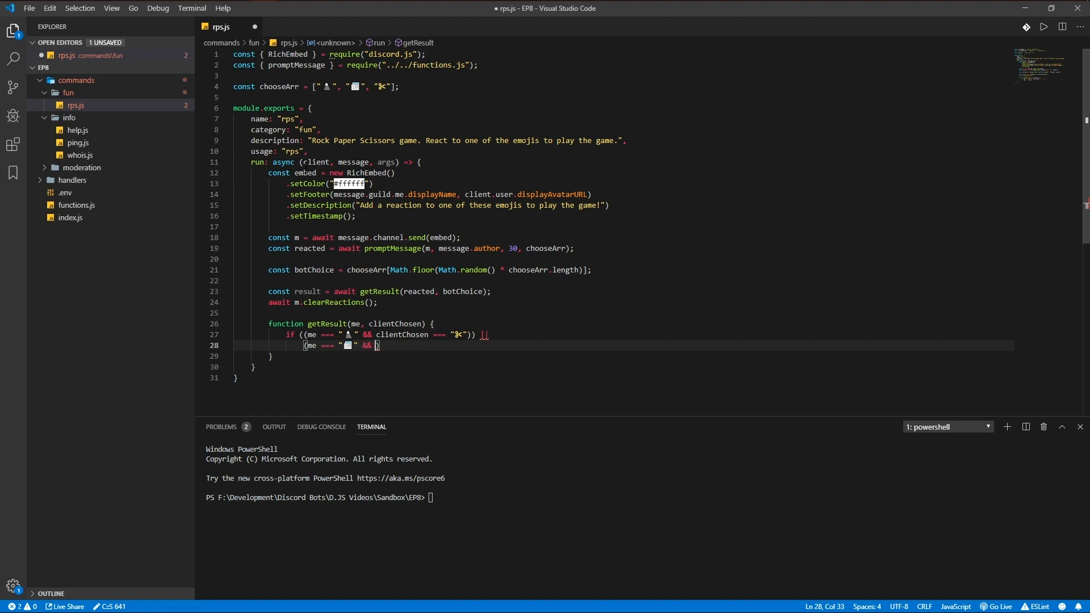
{"action": "type", "text": "clientChosen =="}
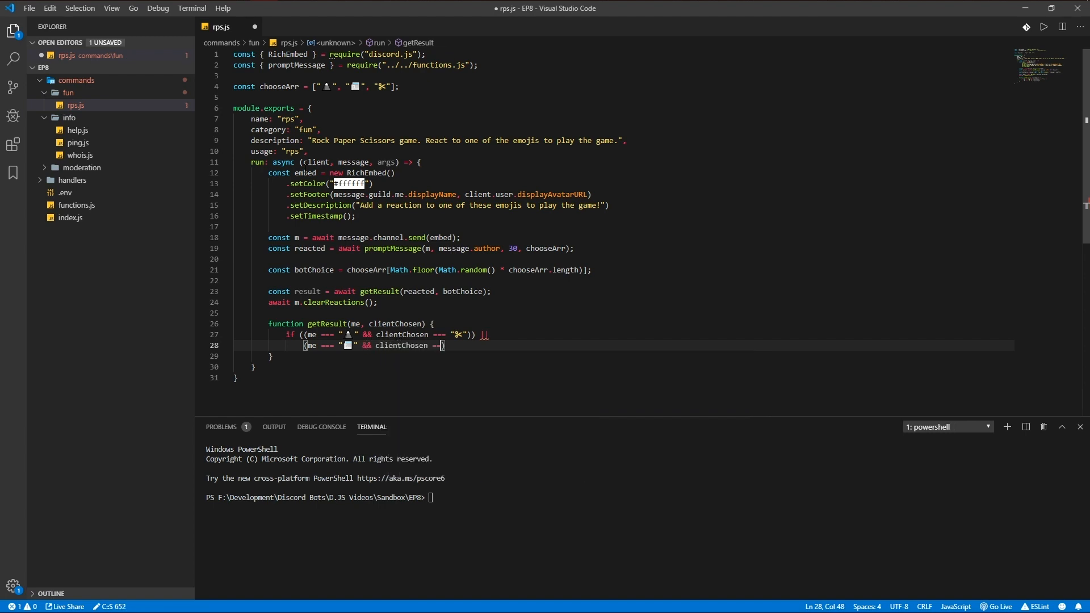
{"action": "type", "text": "\"📄\""}
{"action": "type", "text": "("}
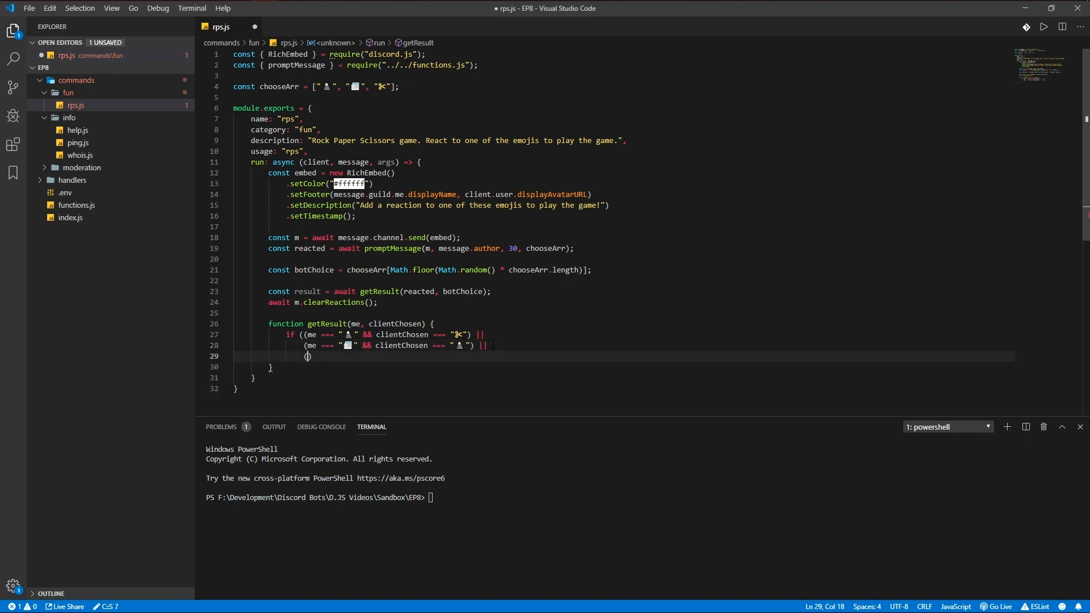
{"action": "type", "text": "m"}
{"action": "type", "text": "return"}
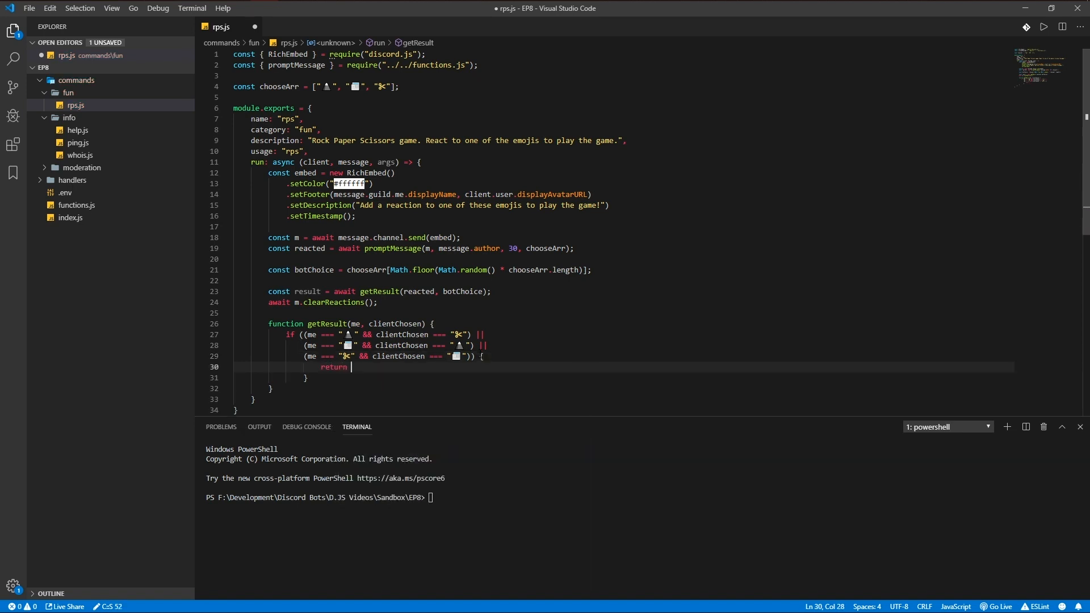
Step: Return "You won!", "It's a tie!" on equal picks, otherwise "You lost!"
{"action": "type", "text": "\"You won!\""}
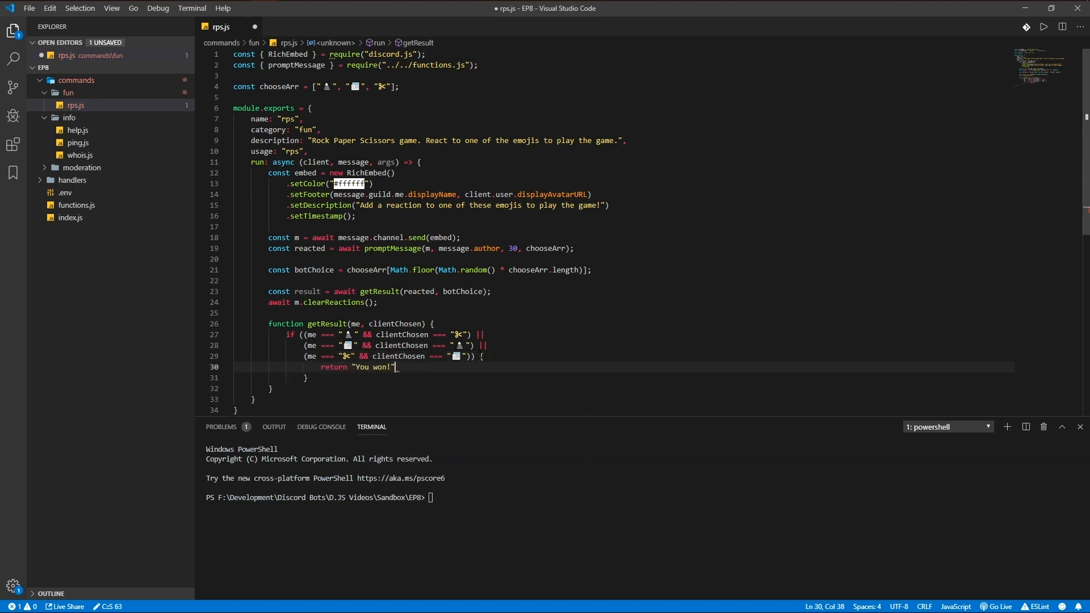
{"action": "type", "text": "else if (me === clientChosen"}
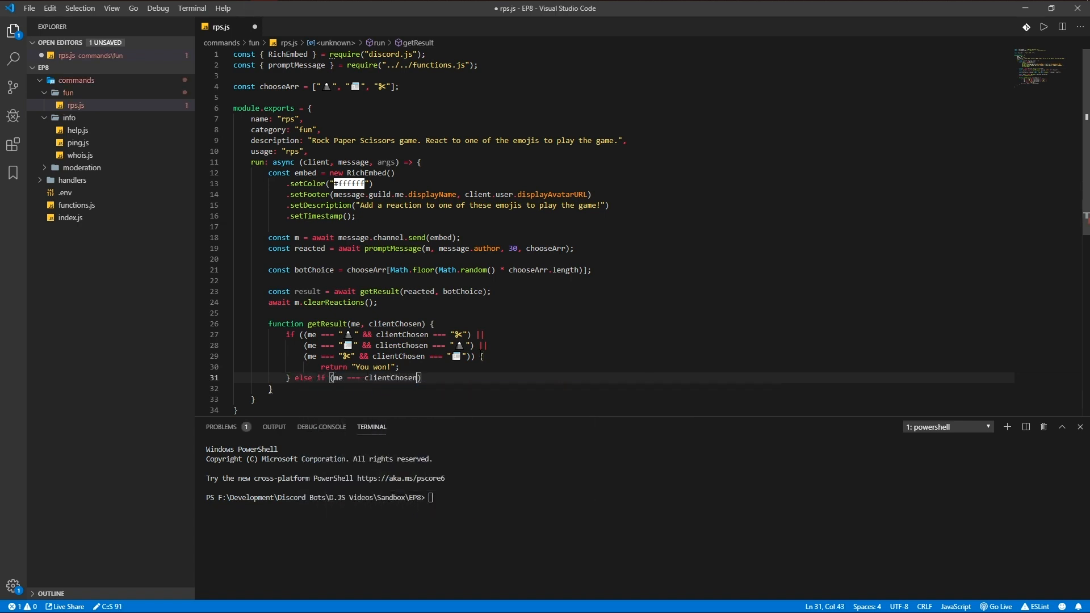
{"action": "type", "text": "rt"}
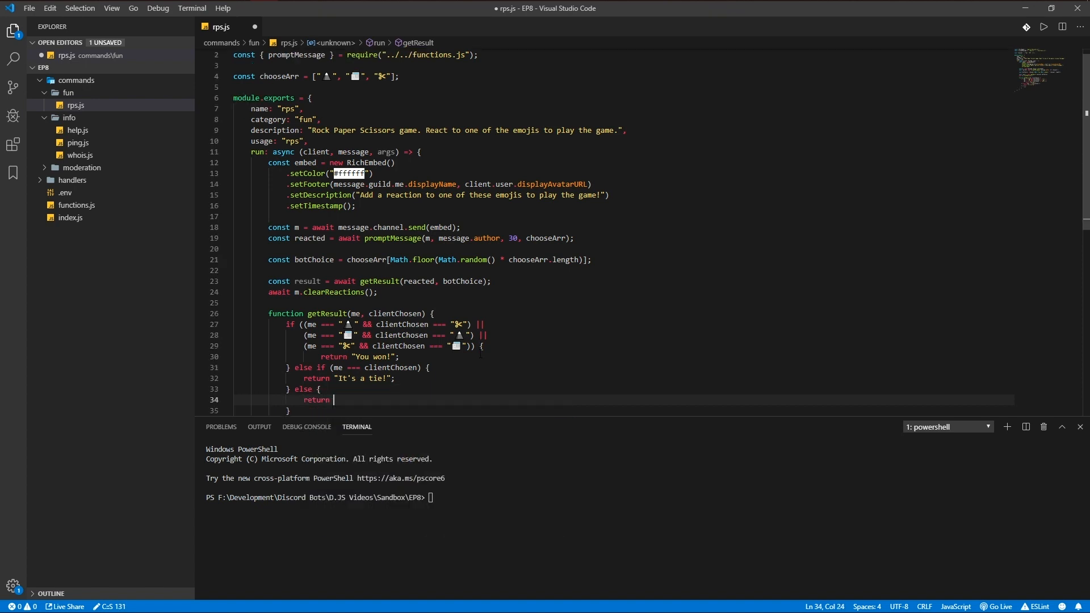
{"action": "type", "text": "\"You lost!\";"}
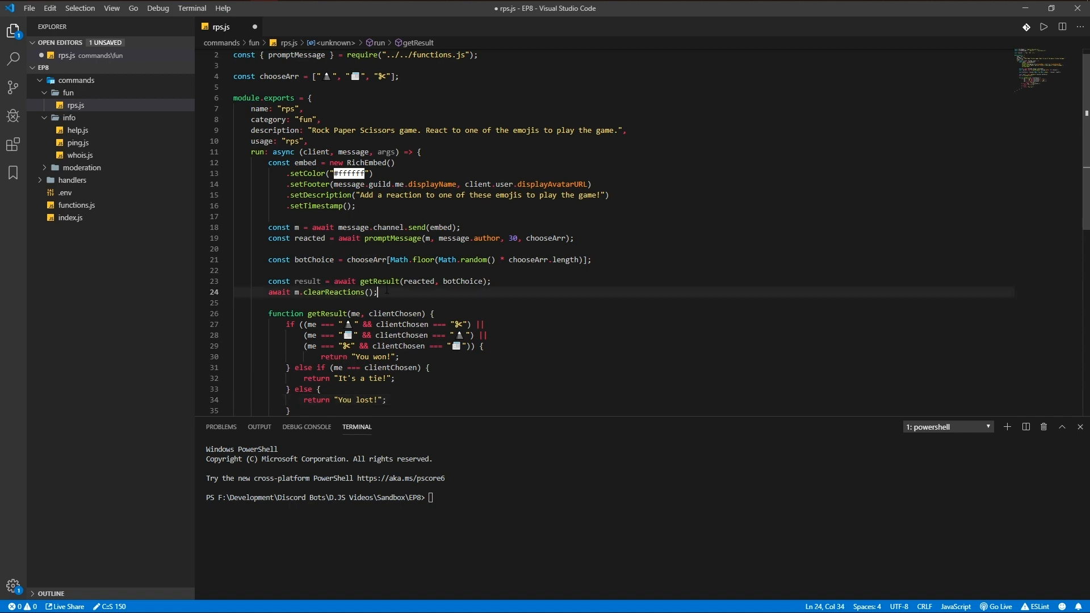
Step: Reset the embed description, add a result field `${reacted} vs ${botChoice}`, and m.edit(embed)
{"action": "type", "text": "embed.setDescription"}
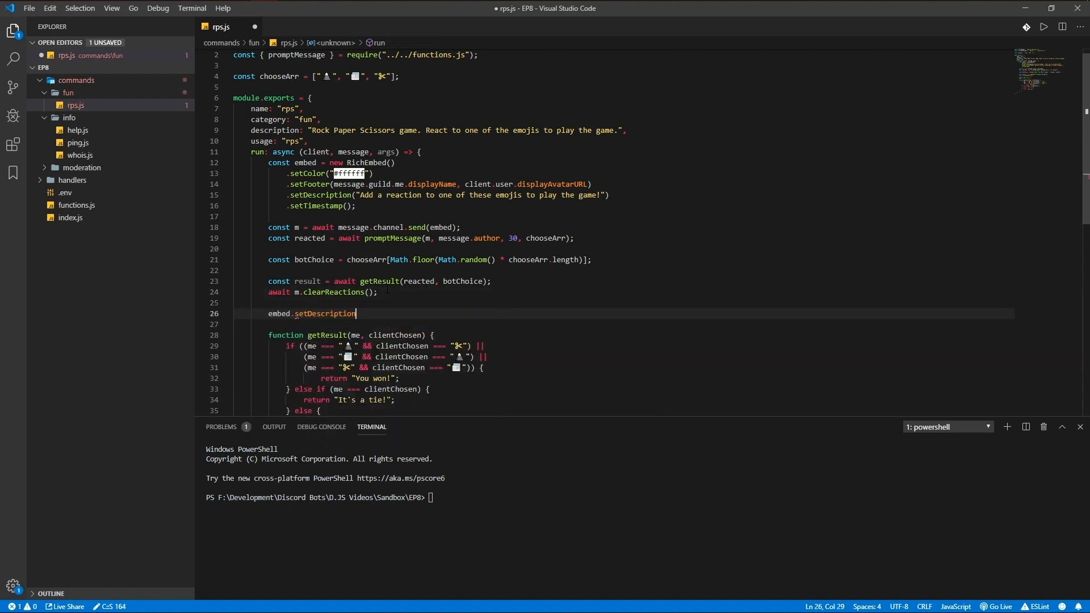
{"action": "type", "text": "(\"\")"}
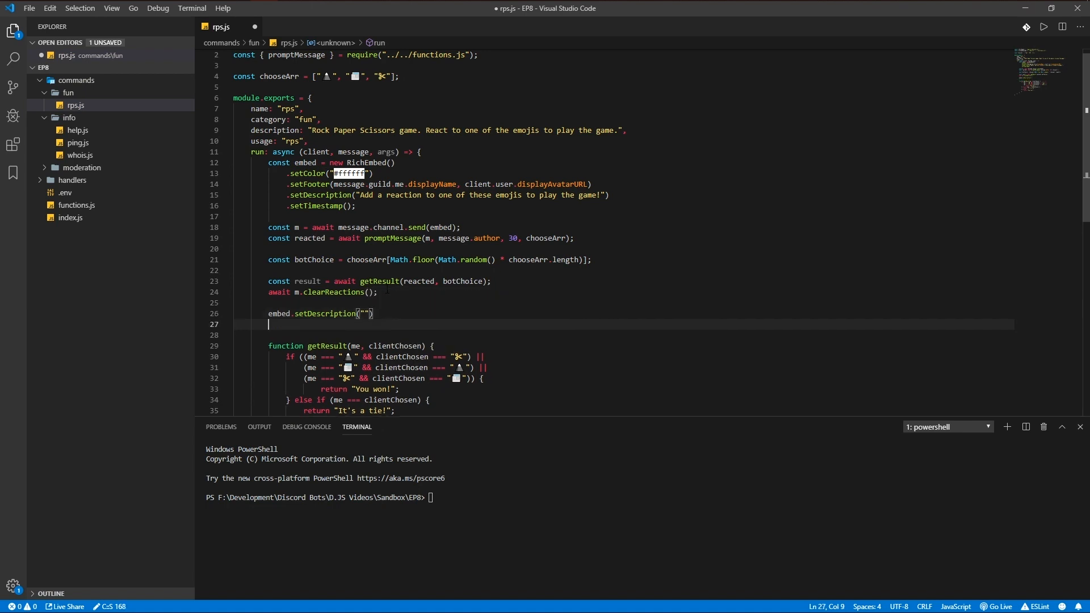
{"action": "key", "text": "Enter"}
{"action": "type", "text": ".addField(result, "}
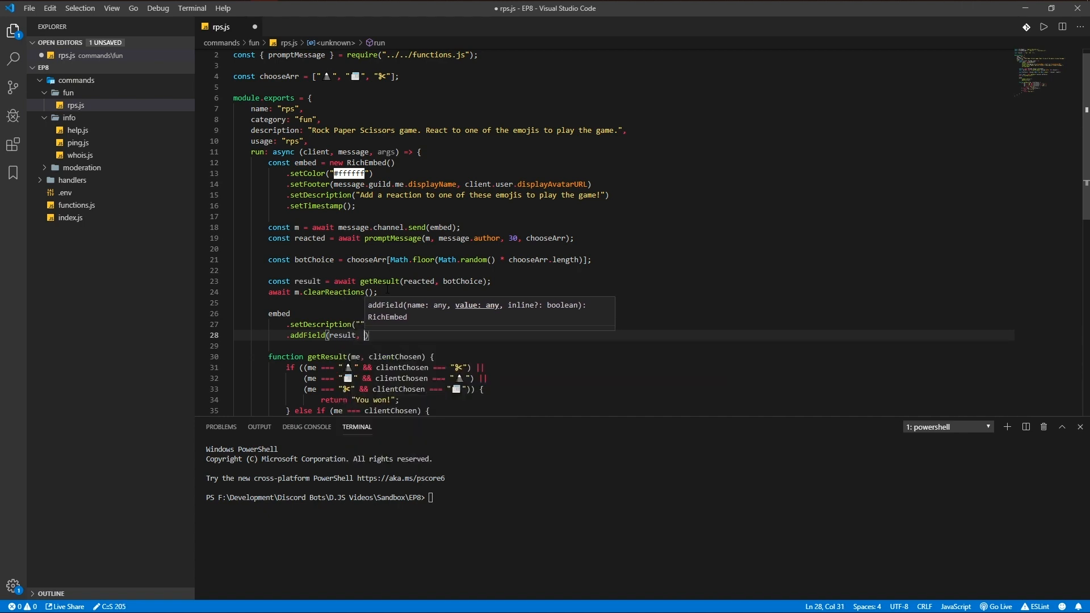
{"action": "type", "text": "`${reacted}`"}
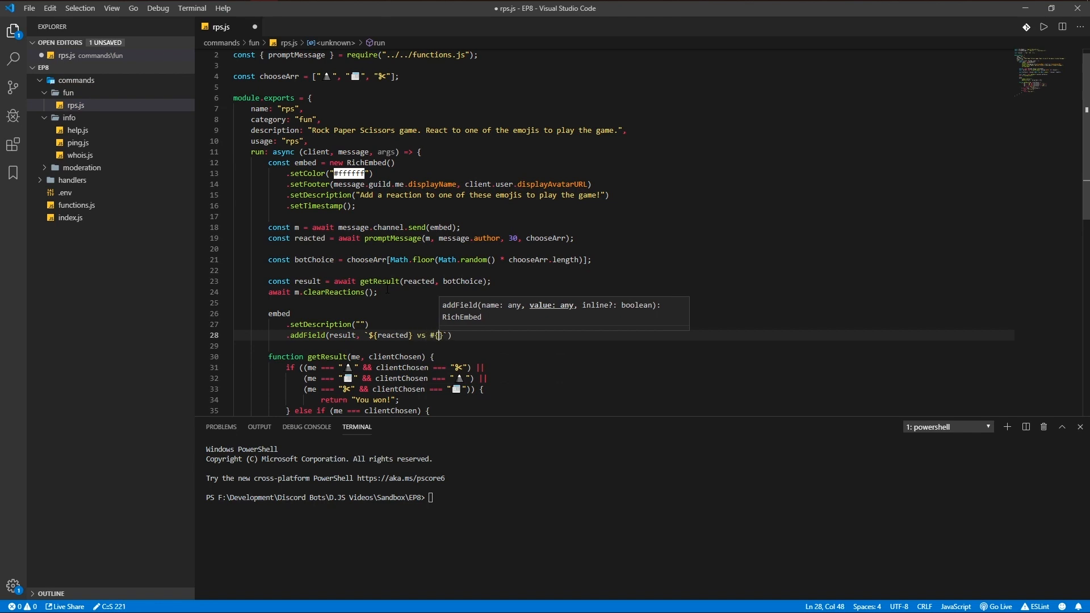
{"action": "type", "text": "botChoice"}
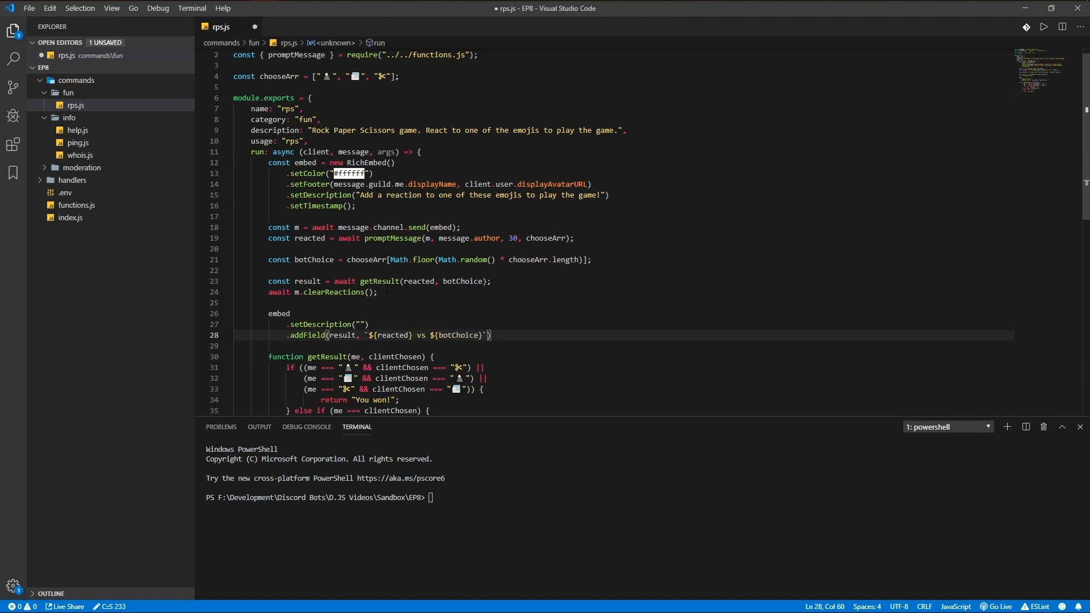
{"action": "type", "text": "m.edit(embed);"}
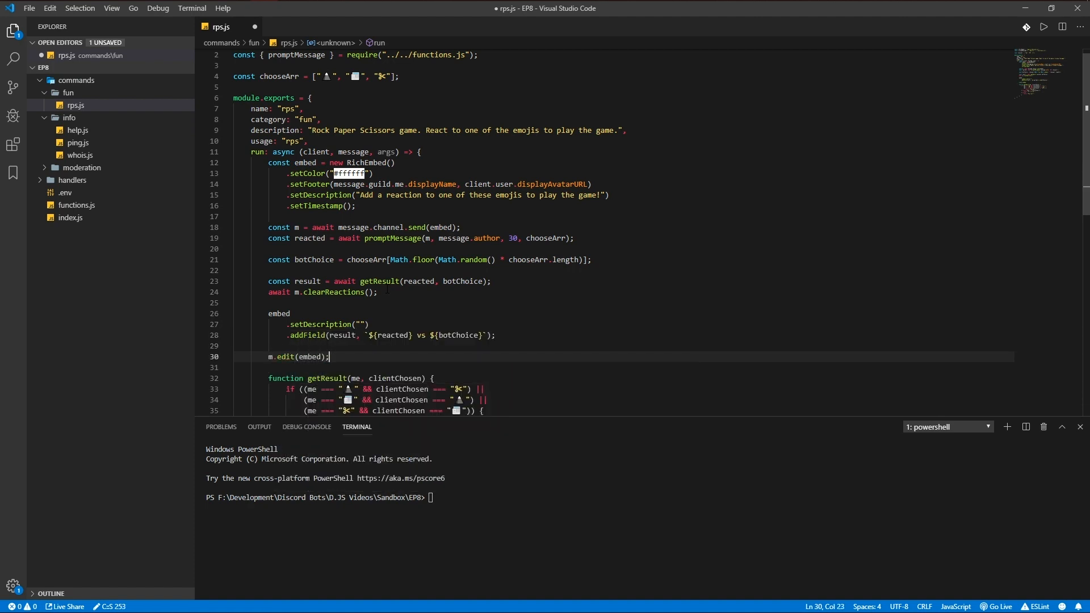
Step: Save rps.js and start the bot with node . in the terminal
{"action": "key", "text": "ctrl+s"}
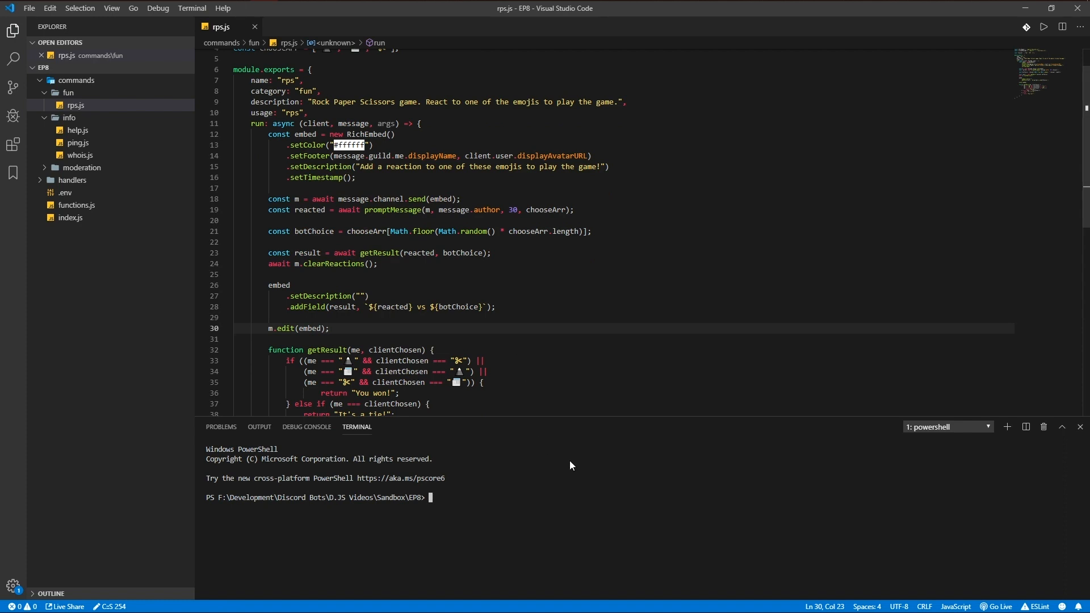
{"action": "type", "text": "node"}
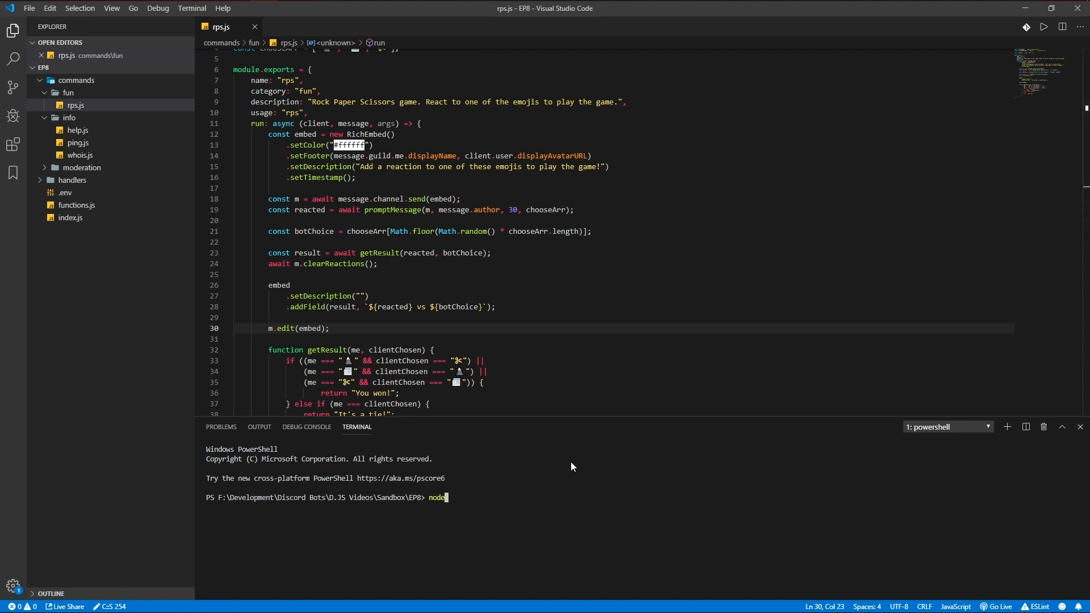
{"action": "key", "text": "Return"}
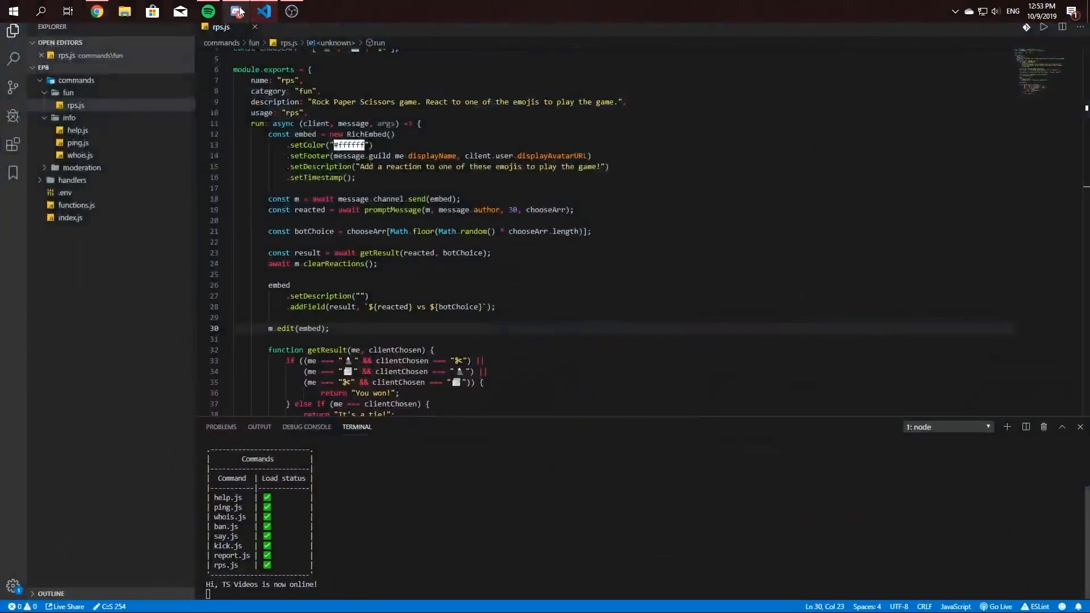
Step: Send _rps in #general and react with scissors and paper across several games
{"action": "left_click", "coordinate": [234, 11]}
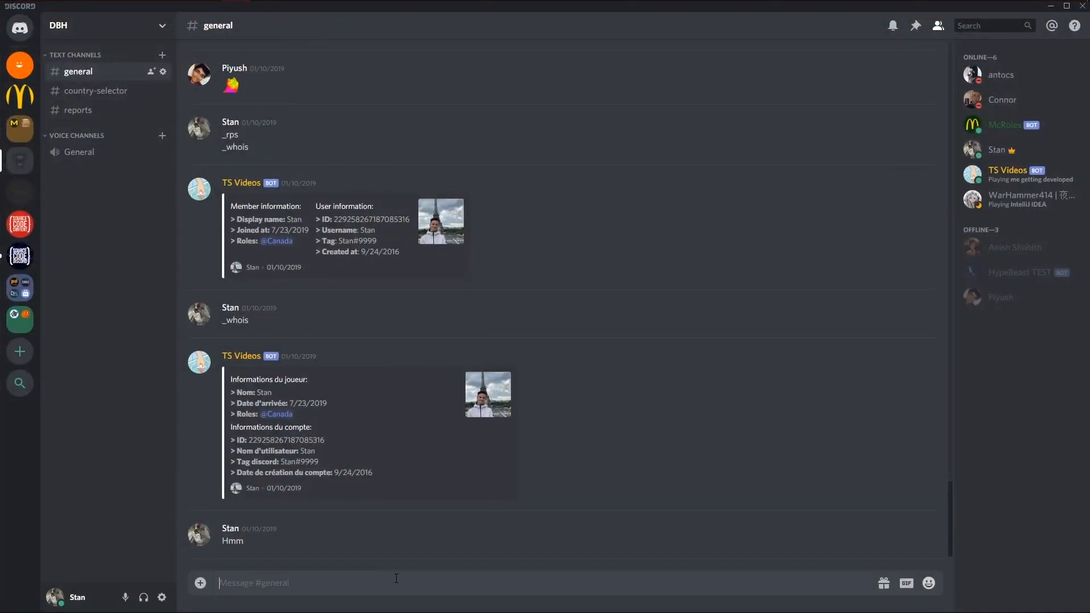
{"action": "type", "text": "_rps"}
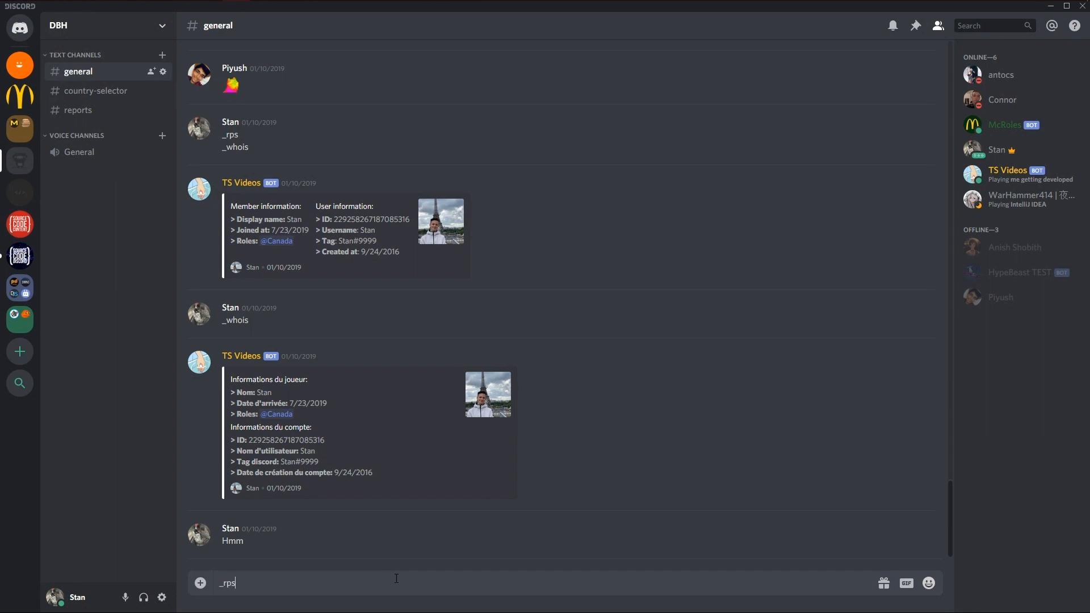
{"action": "key", "text": "Return"}
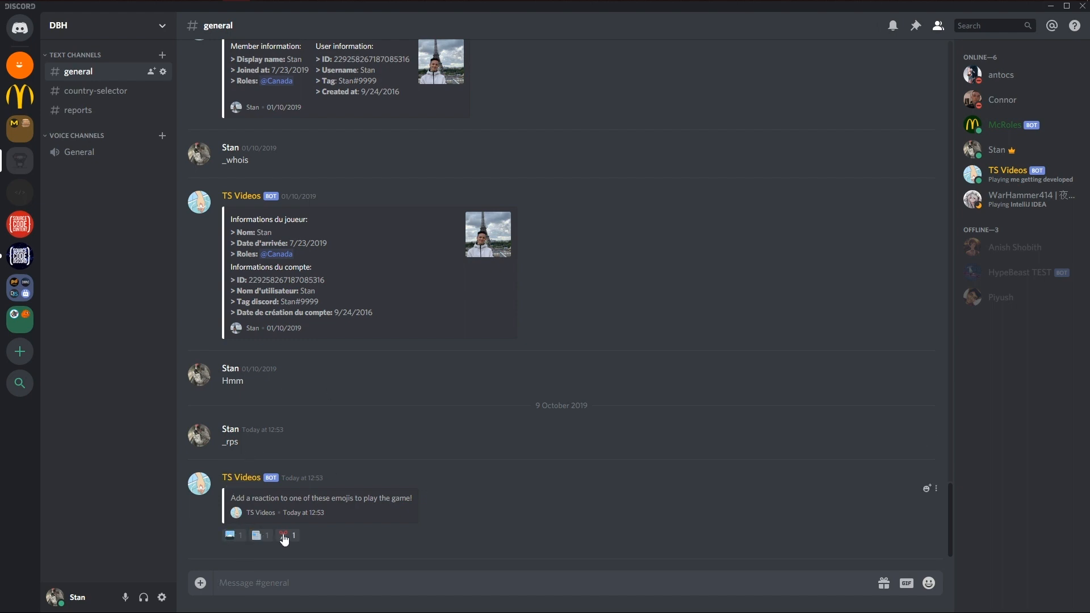
{"action": "left_click", "coordinate": [283, 535]}
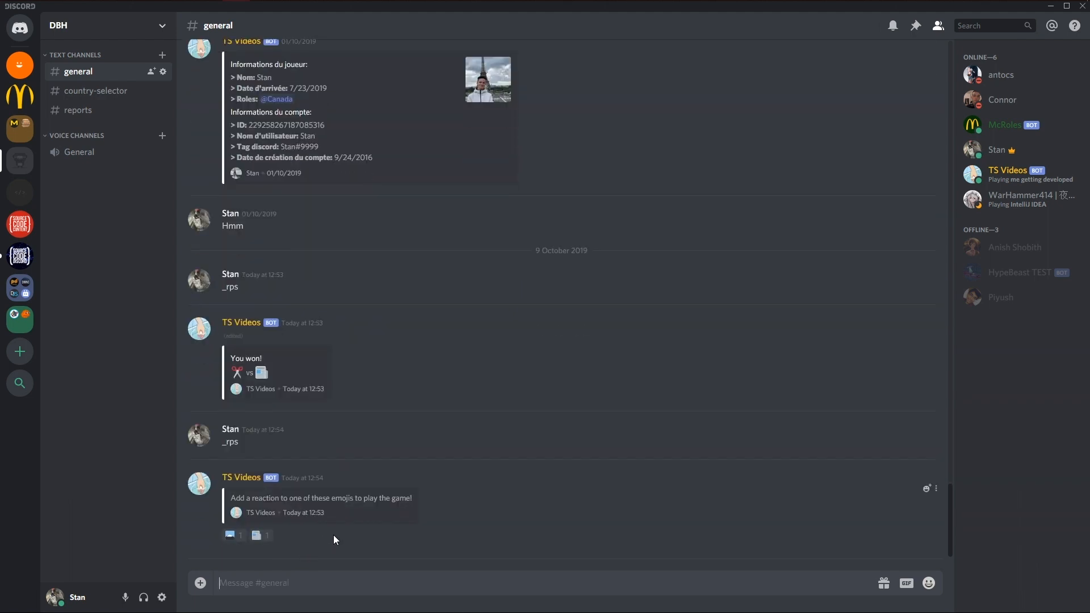
{"action": "left_click", "coordinate": [259, 535]}
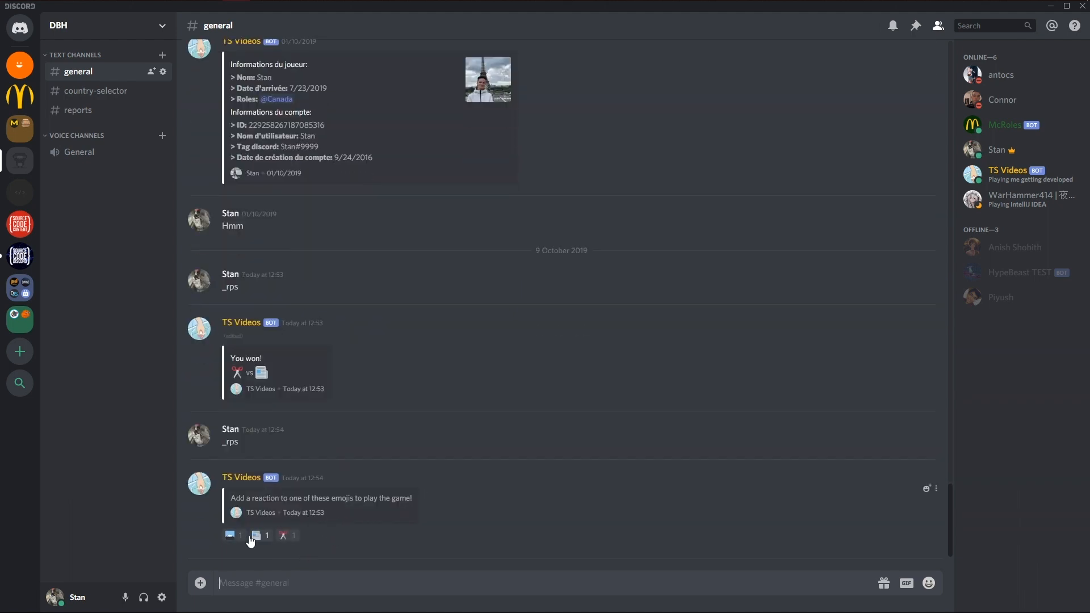
{"action": "left_click", "coordinate": [230, 535]}
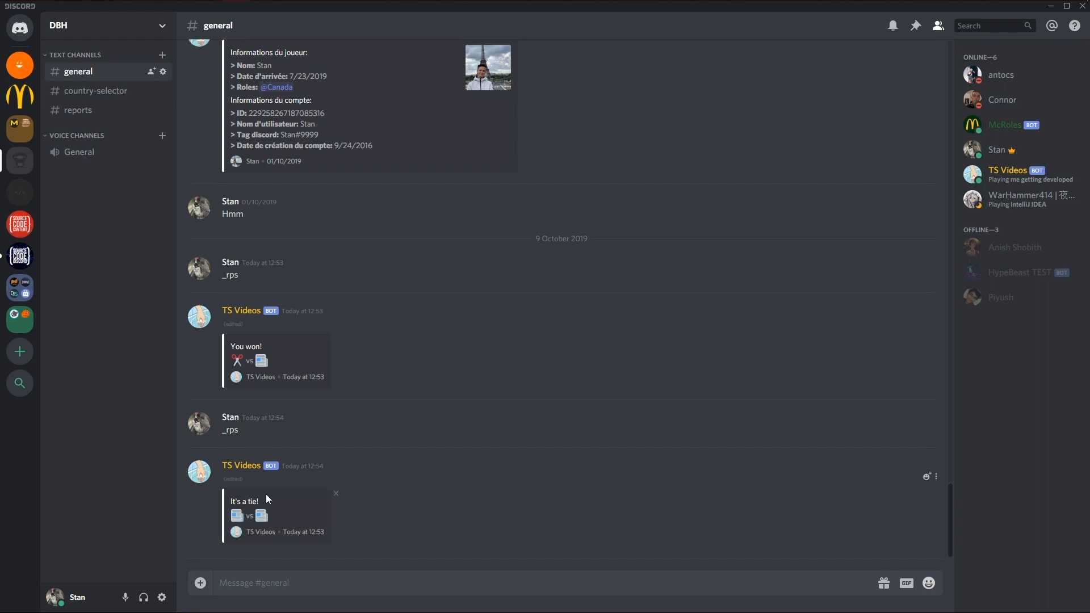
{"action": "type", "text": "_r"}
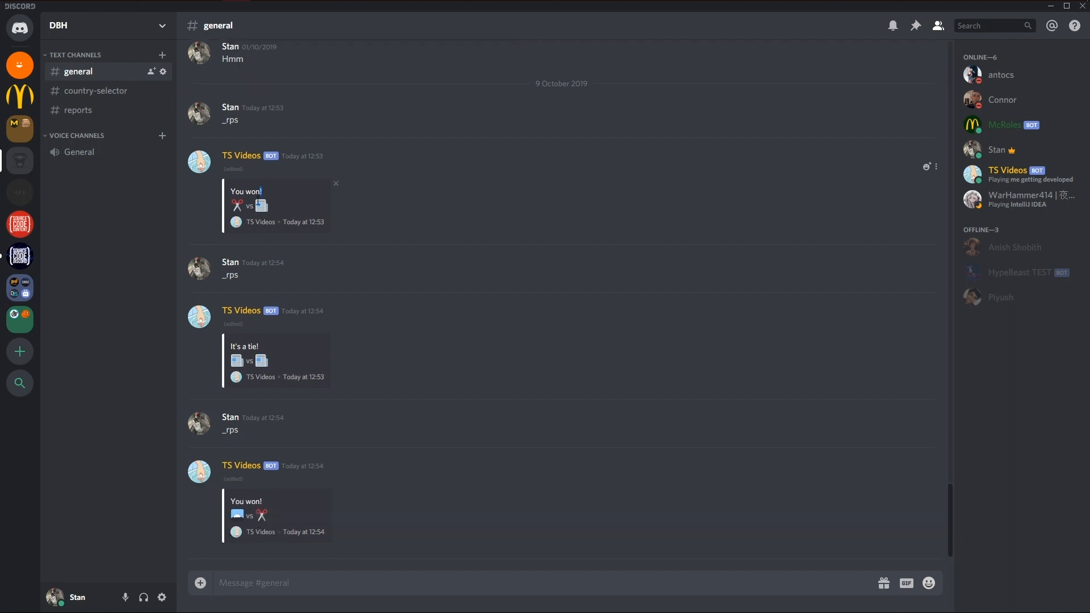
{"action": "mouse_move", "coordinate": [309, 465]}
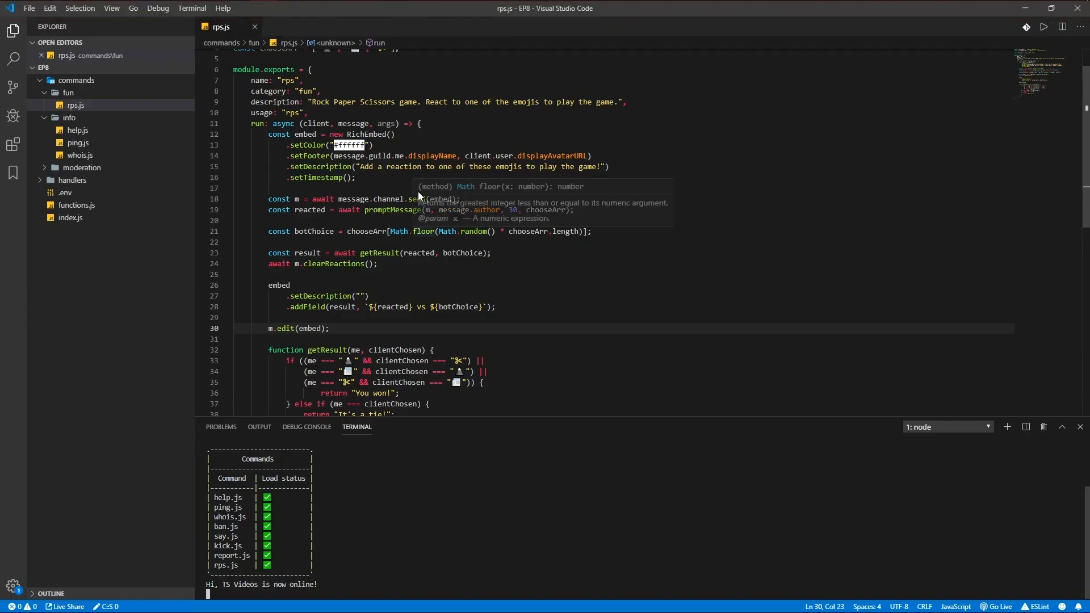
{"action": "mouse_move", "coordinate": [475, 467]}
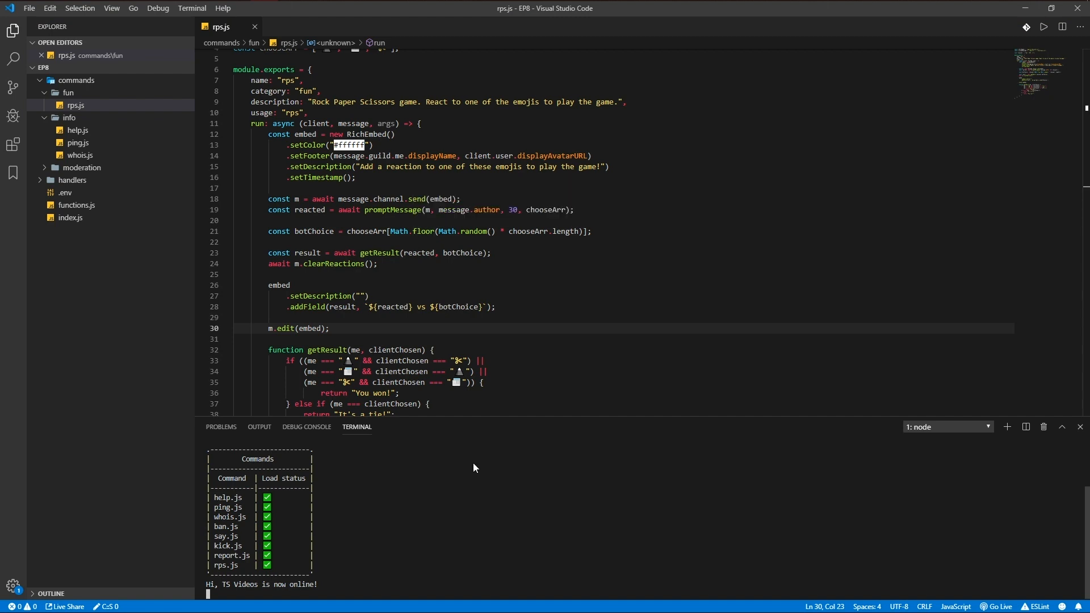